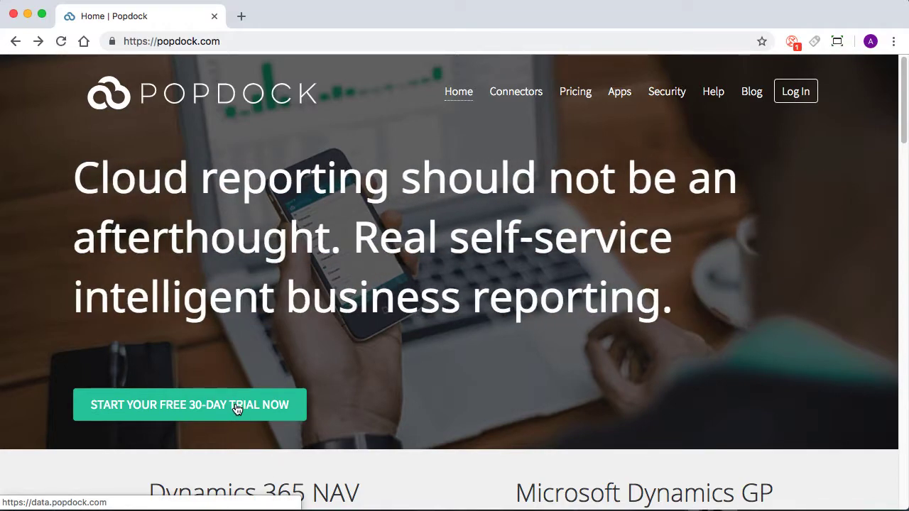
Step: Start the free 30-day trial from the Popdock home page, reaching the sign-in page
{"action": "left_click", "coordinate": [795, 91]}
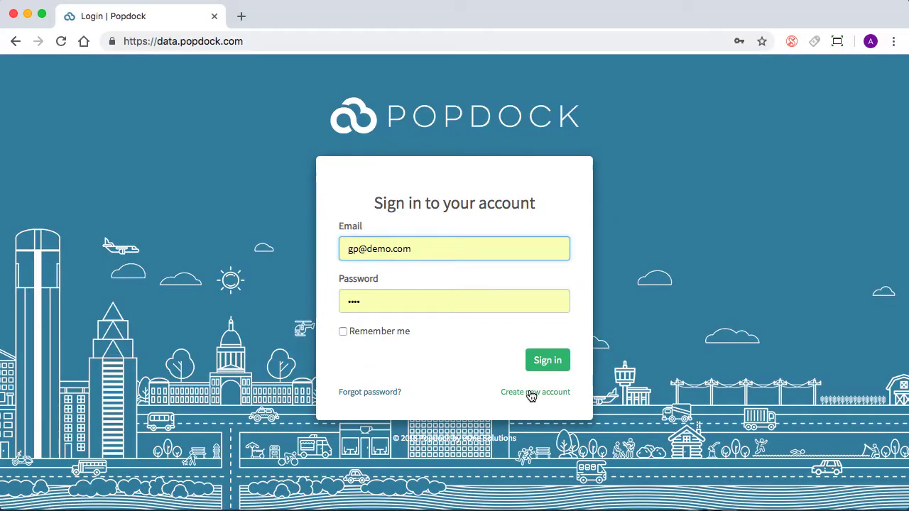
Step: Create a new account with name Adam D, email, password with confirmation and company Popdock, and submit the trial
{"action": "left_click", "coordinate": [534, 392]}
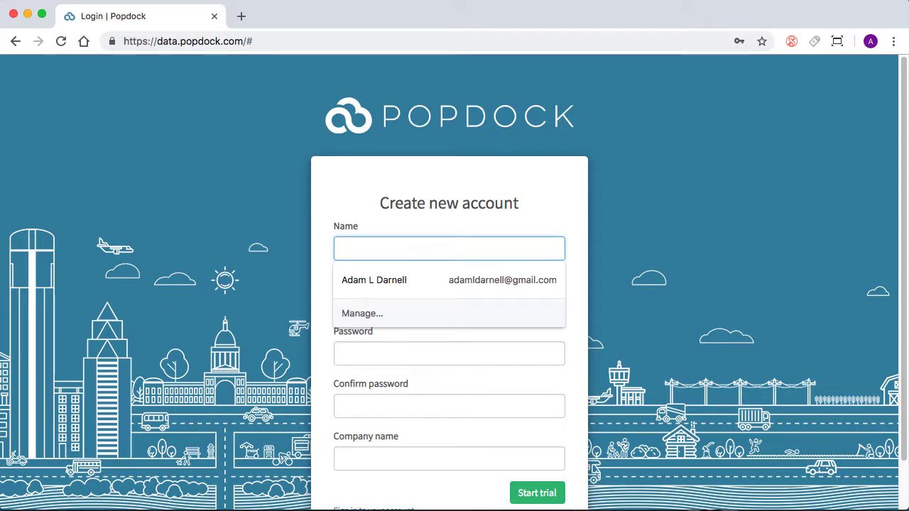
{"action": "type", "text": "Adam D"}
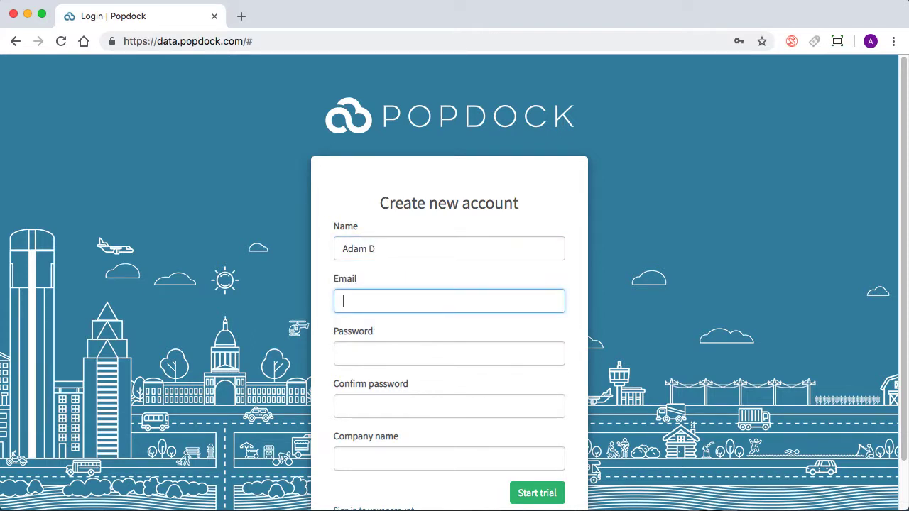
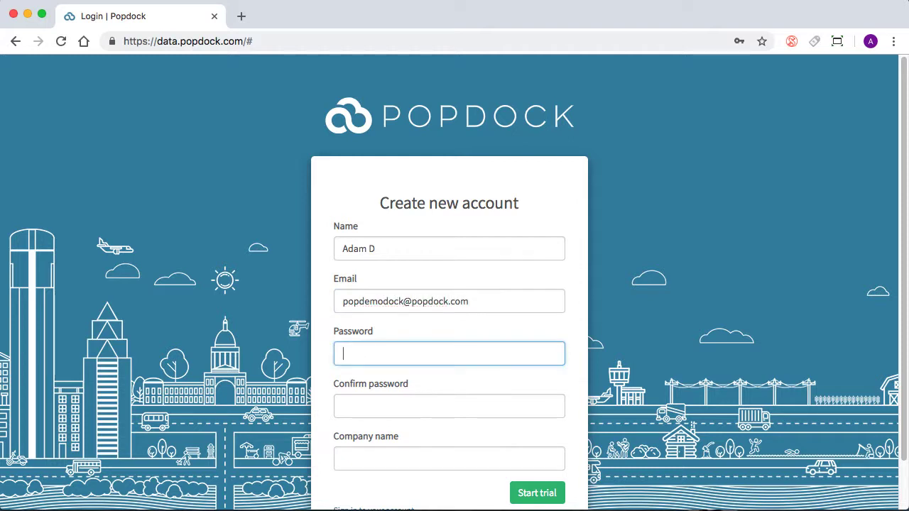
{"action": "type", "text": "password"}
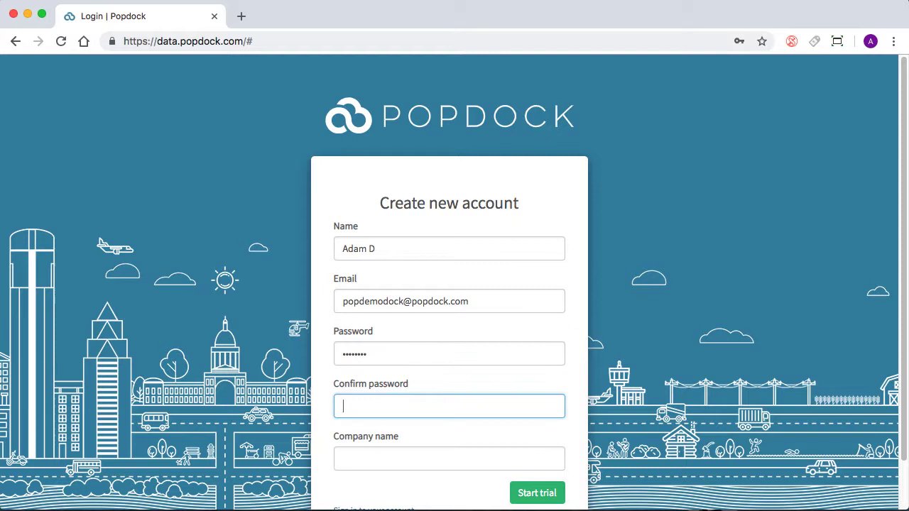
{"action": "type", "text": "••••••••"}
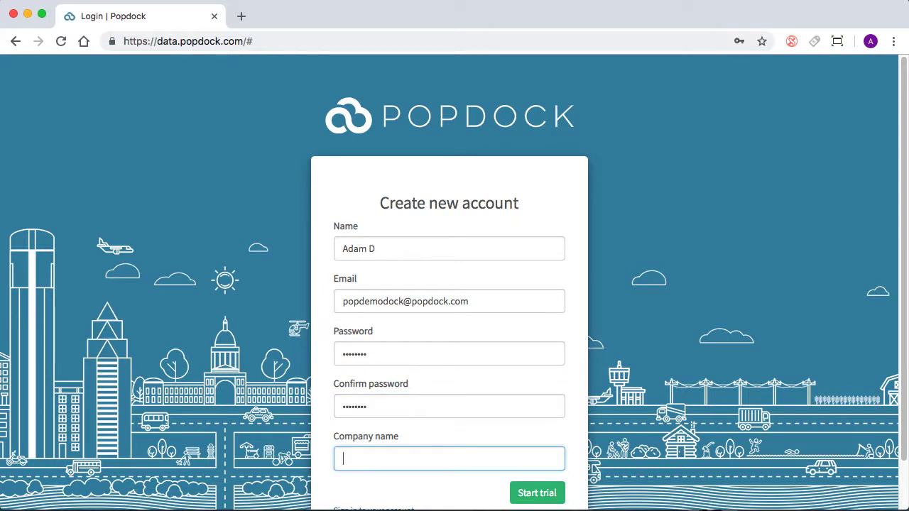
{"action": "type", "text": "Popdock"}
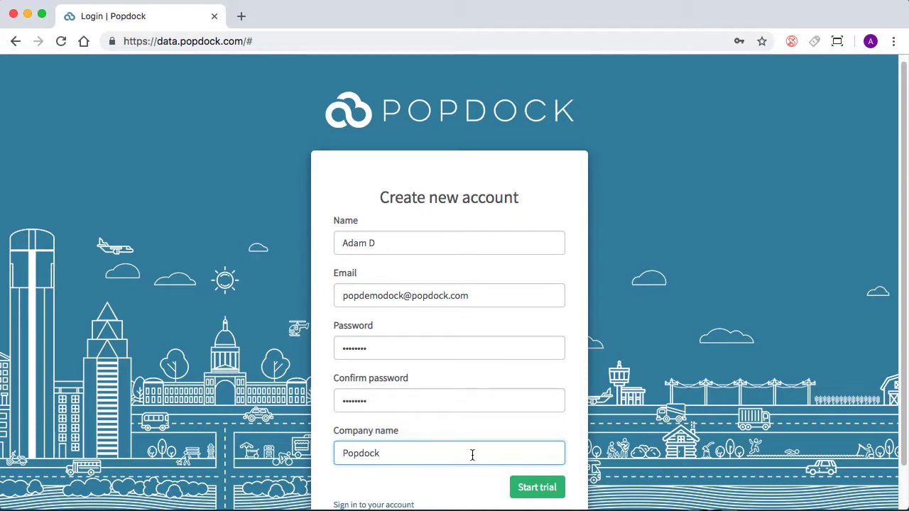
{"action": "left_click", "coordinate": [537, 488]}
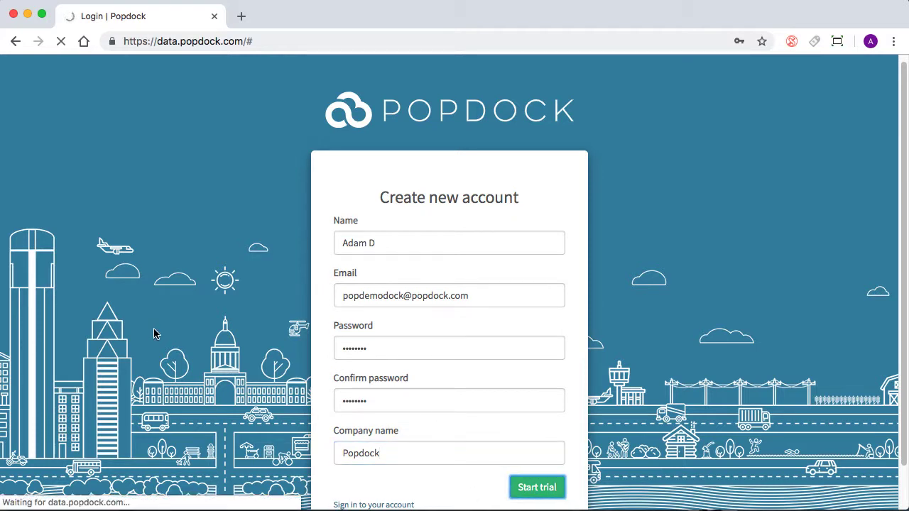
{"action": "left_click", "coordinate": [537, 487]}
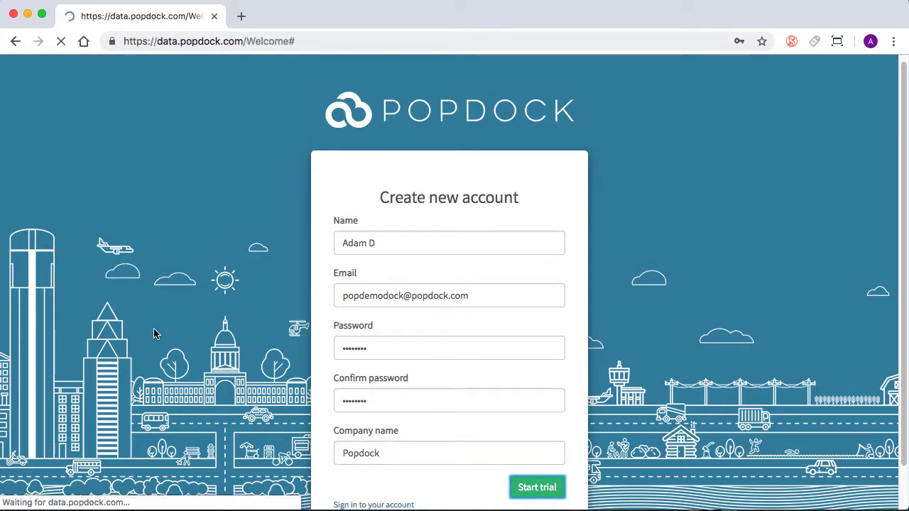
Step: Begin the Popdock welcome setup questions
{"action": "left_click", "coordinate": [537, 487]}
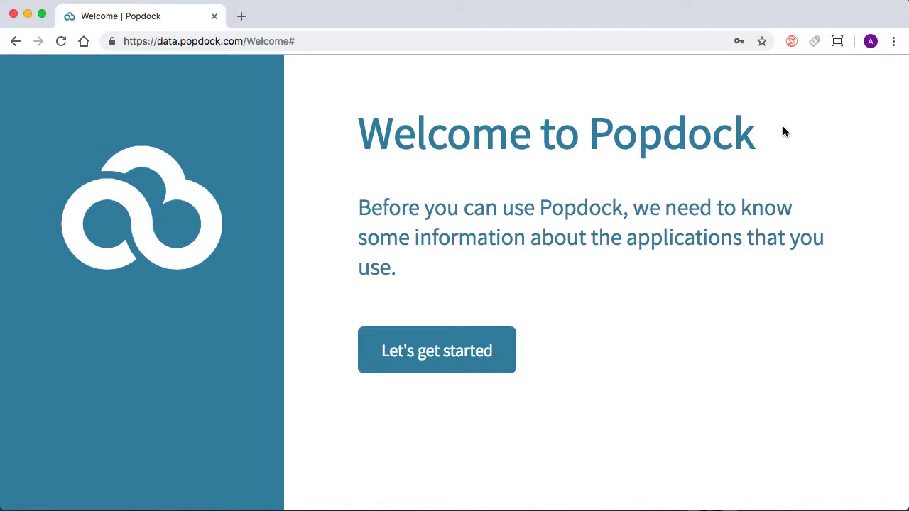
{"action": "mouse_move", "coordinate": [557, 273]}
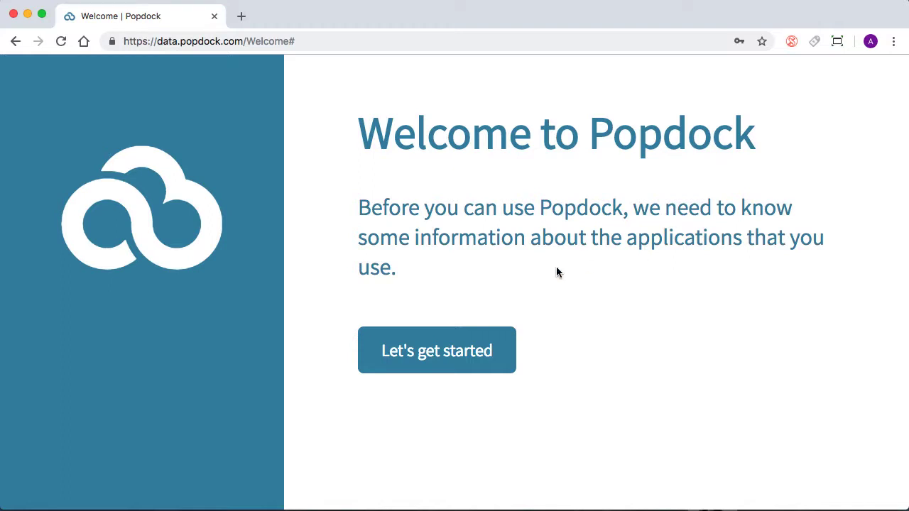
{"action": "left_click", "coordinate": [436, 349]}
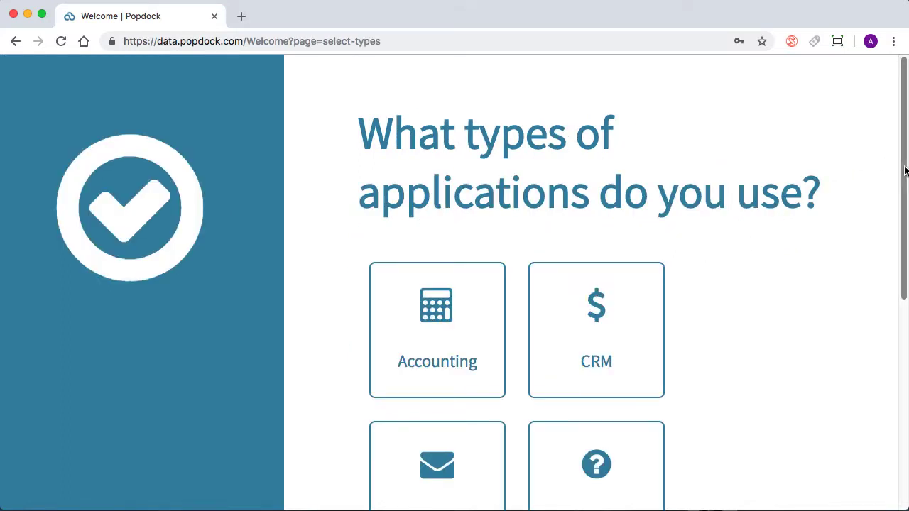
{"action": "scroll", "scroll_direction": "down", "scroll_amount": 3}
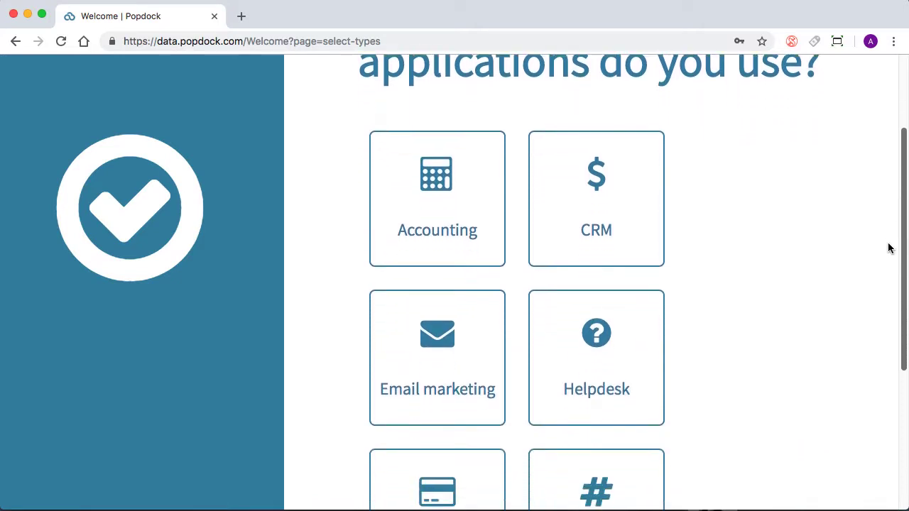
Step: Mark Accounting and CRM as the application types in use
{"action": "left_click", "coordinate": [437, 199]}
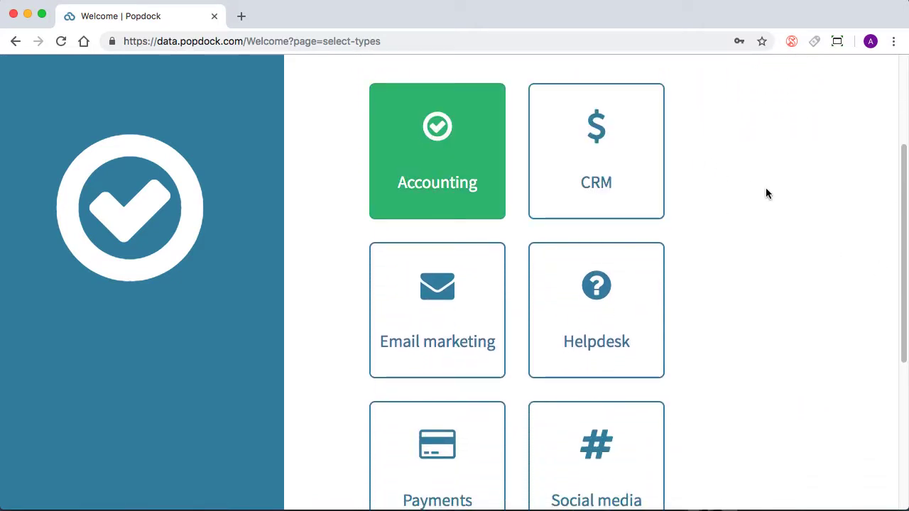
{"action": "left_click", "coordinate": [597, 150]}
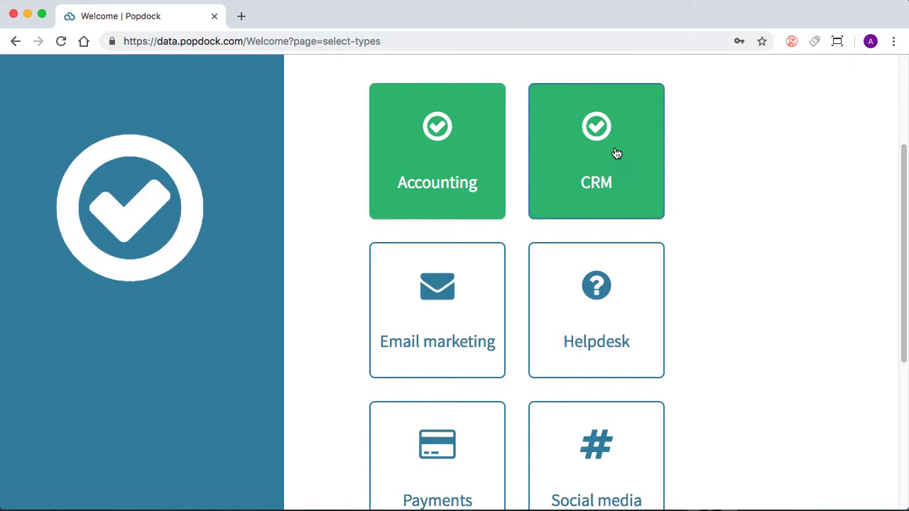
{"action": "scroll", "scroll_direction": "down", "scroll_amount": 3}
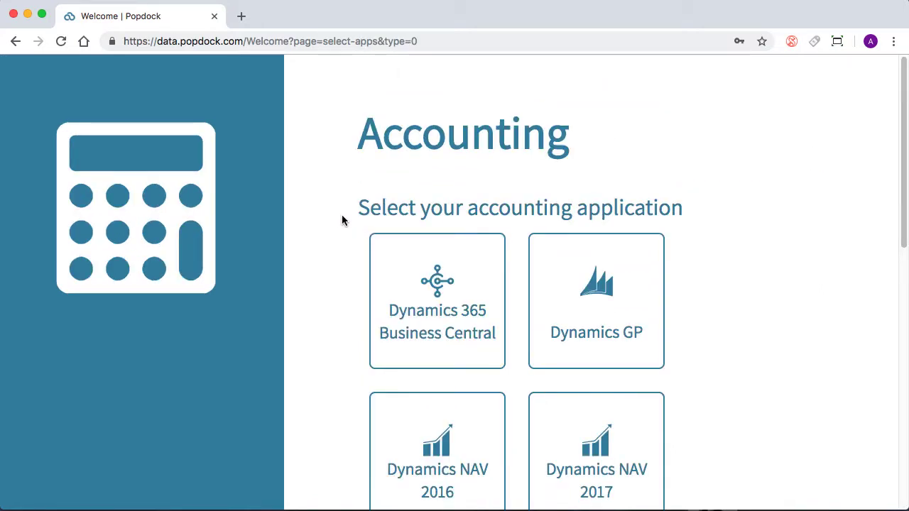
Step: Choose Dynamics 365 Business Central as the accounting application and scroll through the CRM choices
{"action": "scroll", "scroll_direction": "down", "scroll_amount": 3}
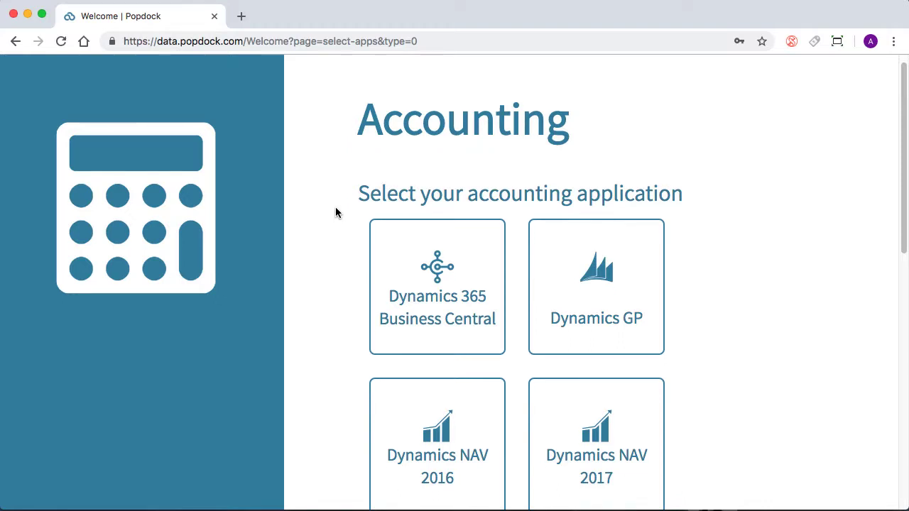
{"action": "left_click", "coordinate": [438, 287]}
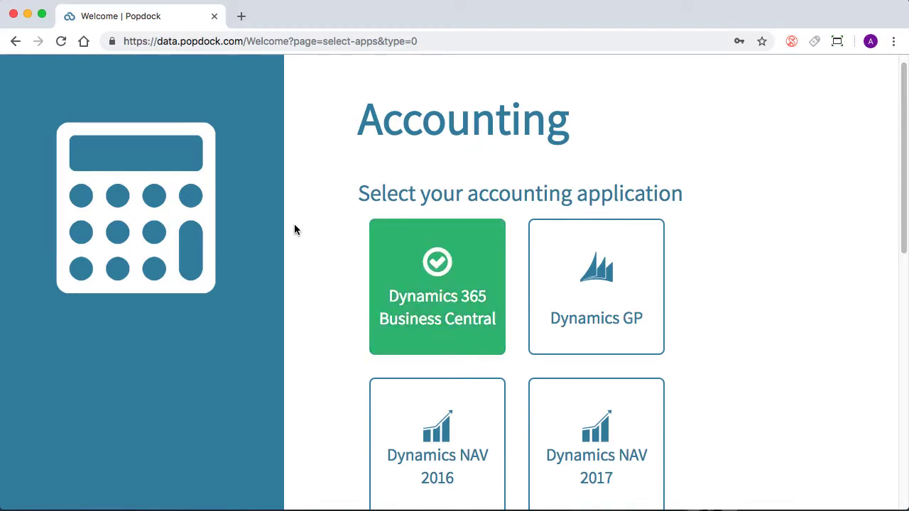
{"action": "scroll", "scroll_direction": "down", "scroll_amount": 3}
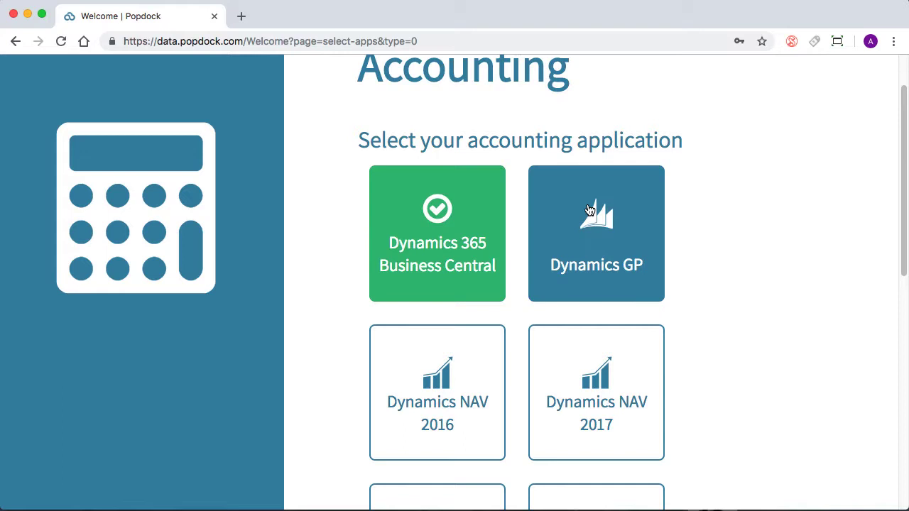
{"action": "scroll", "scroll_direction": "down", "scroll_amount": 3}
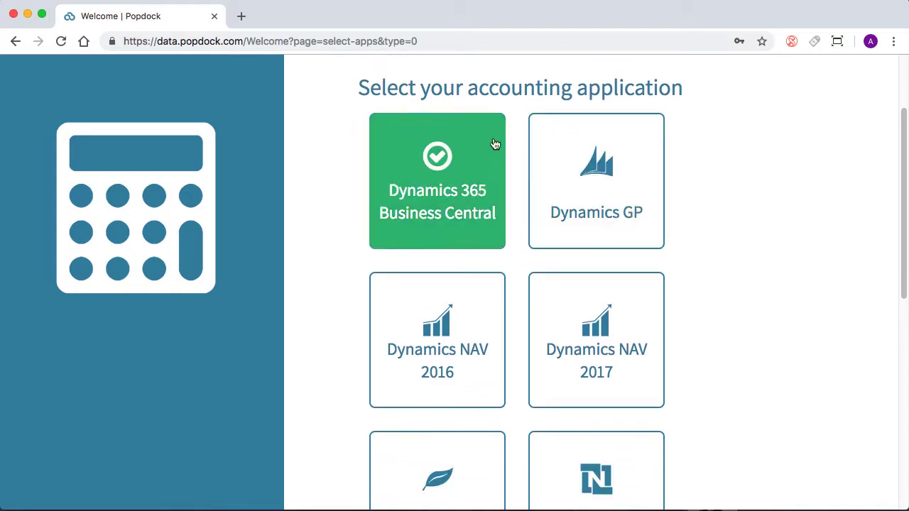
{"action": "scroll", "scroll_direction": "down", "scroll_amount": 3}
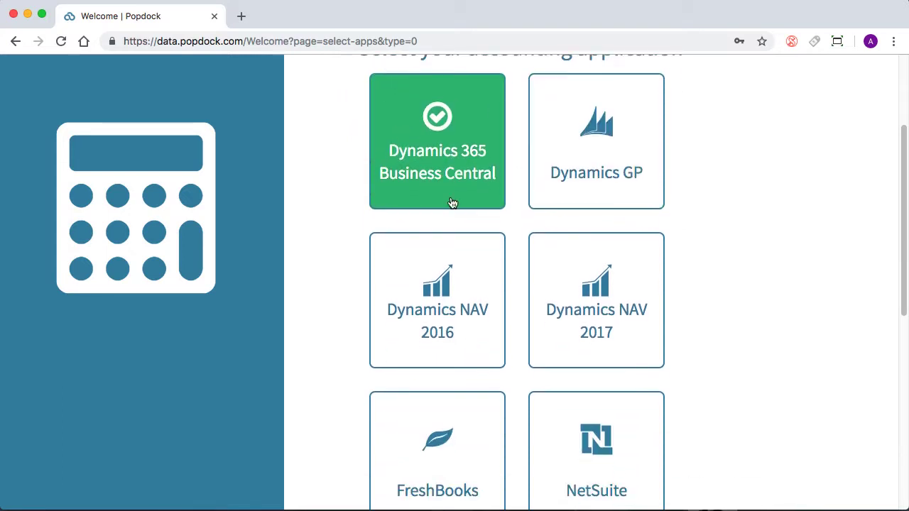
{"action": "scroll", "scroll_direction": "down", "scroll_amount": 3}
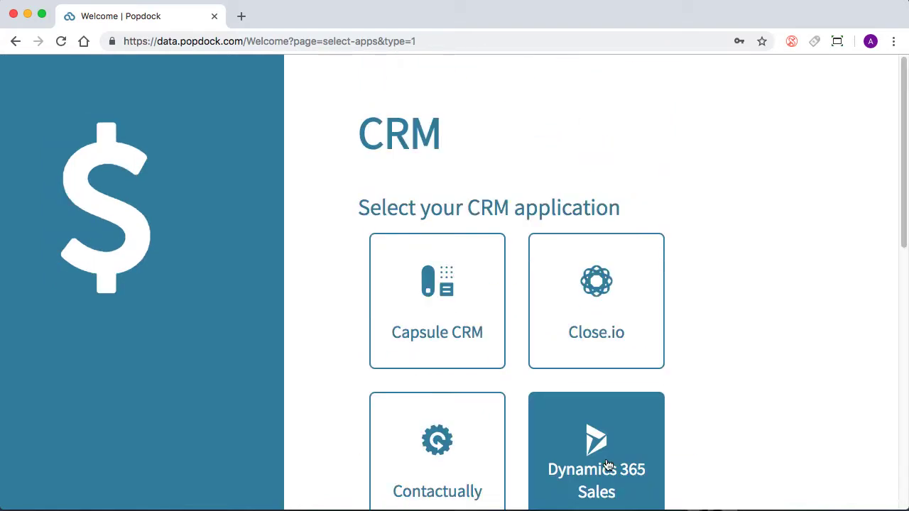
{"action": "scroll", "scroll_direction": "down", "scroll_amount": 3}
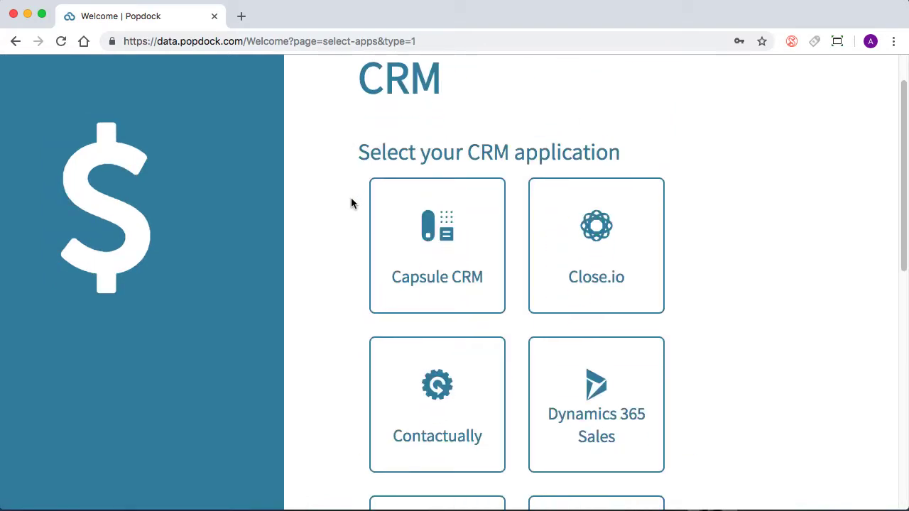
{"action": "scroll", "scroll_direction": "down", "scroll_amount": 3}
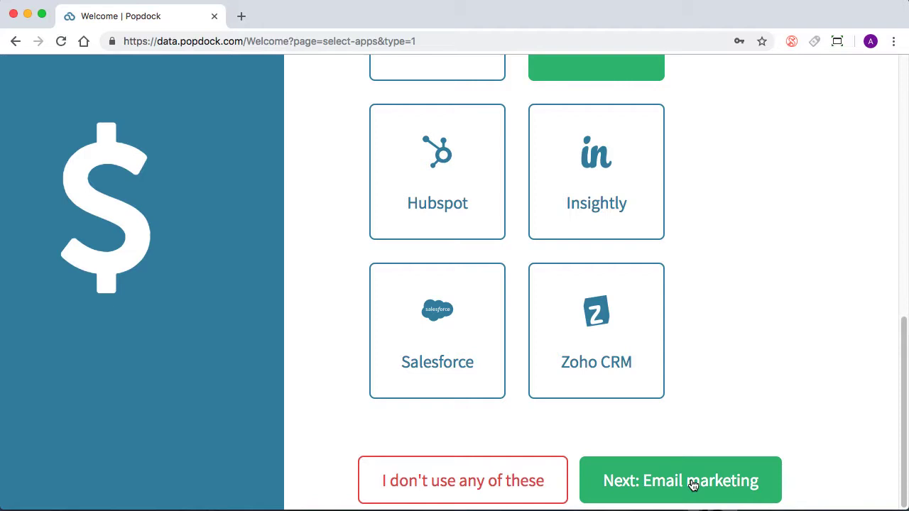
Step: Move on to email marketing with Drip chosen, then continue to the Connect page
{"action": "left_click", "coordinate": [679, 480]}
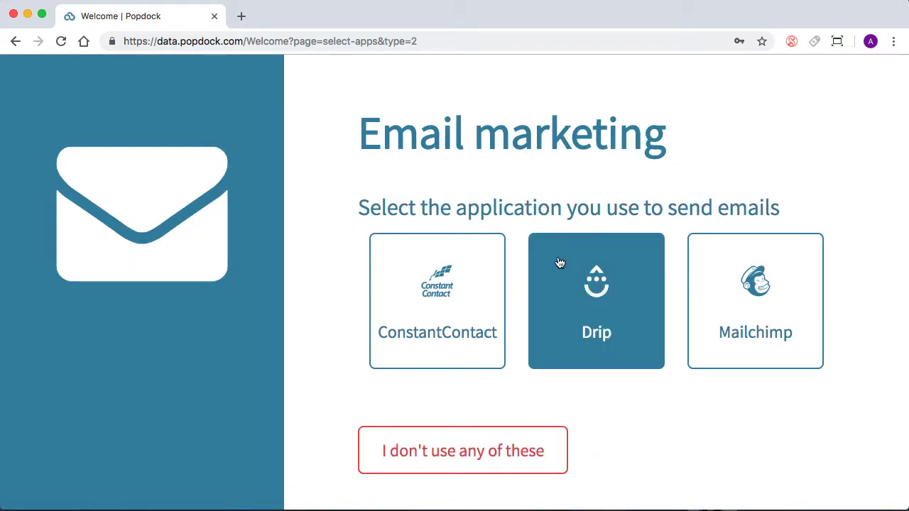
{"action": "mouse_move", "coordinate": [596, 285]}
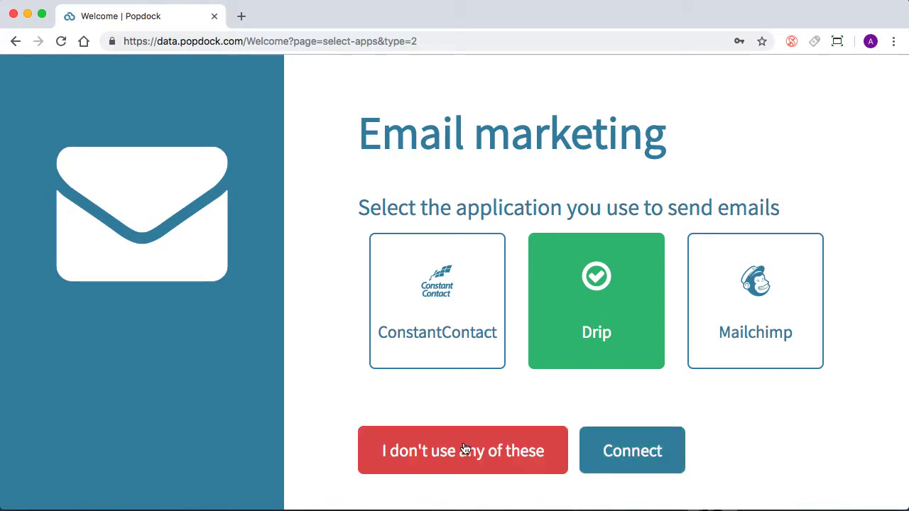
{"action": "mouse_move", "coordinate": [631, 450]}
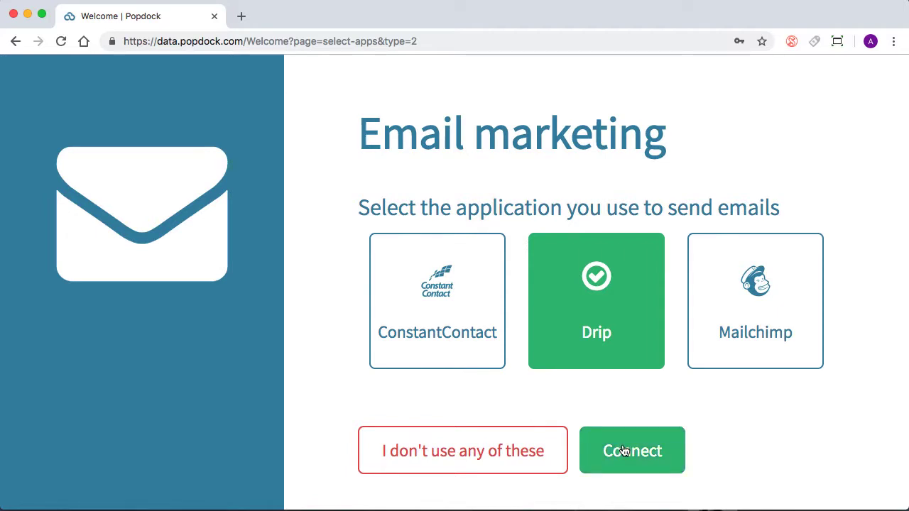
{"action": "left_click", "coordinate": [631, 451]}
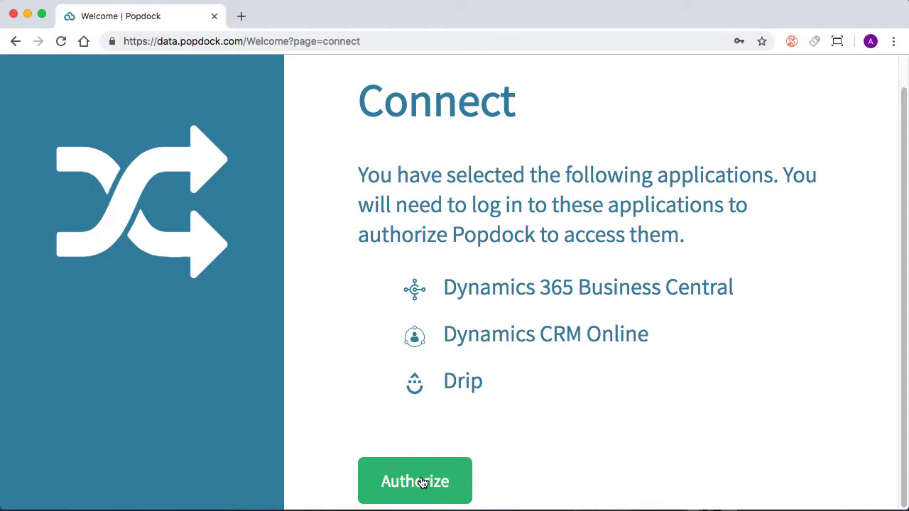
{"action": "left_click", "coordinate": [415, 480]}
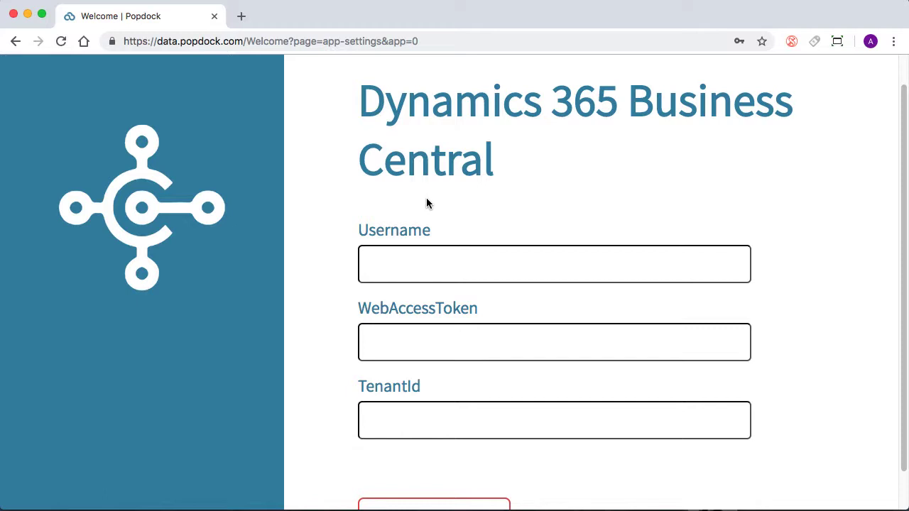
{"action": "mouse_move", "coordinate": [420, 206]}
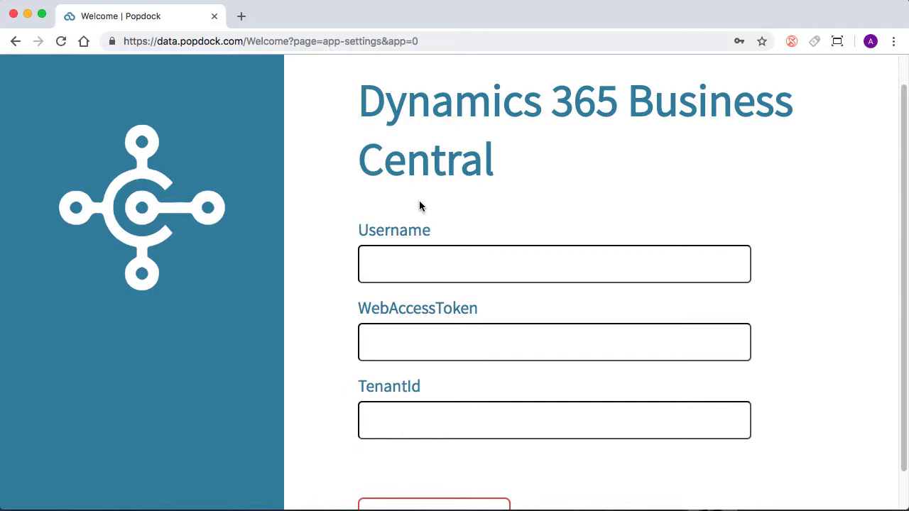
{"action": "mouse_move", "coordinate": [430, 209]}
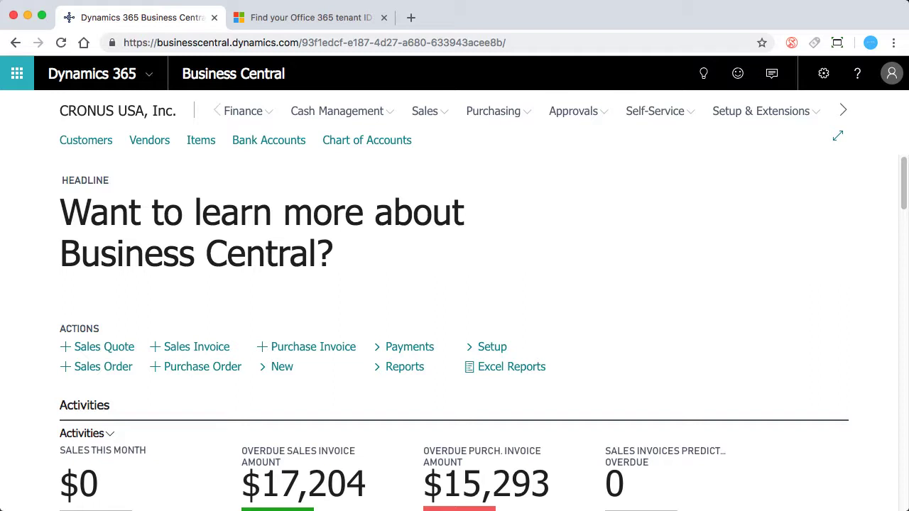
{"action": "mouse_move", "coordinate": [878, 94]}
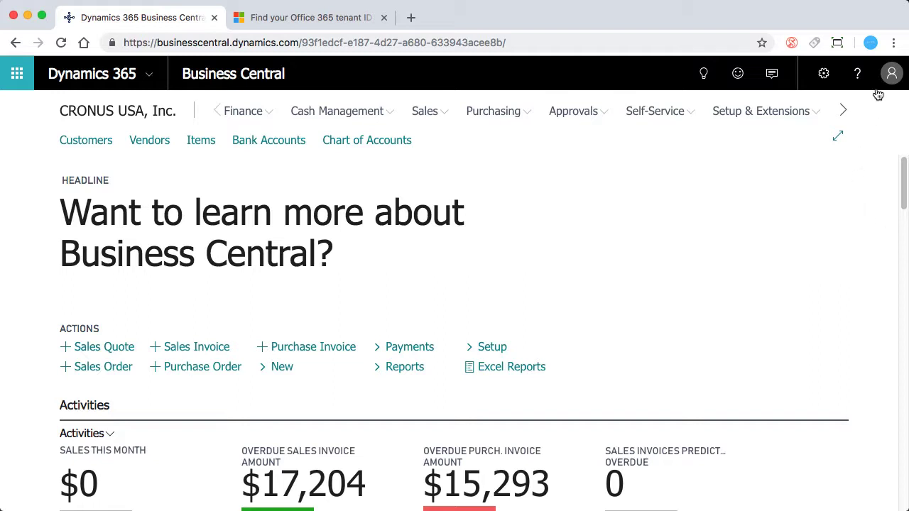
Step: Check which account is signed in on the CRONUS USA, Inc. home page
{"action": "left_click", "coordinate": [892, 74]}
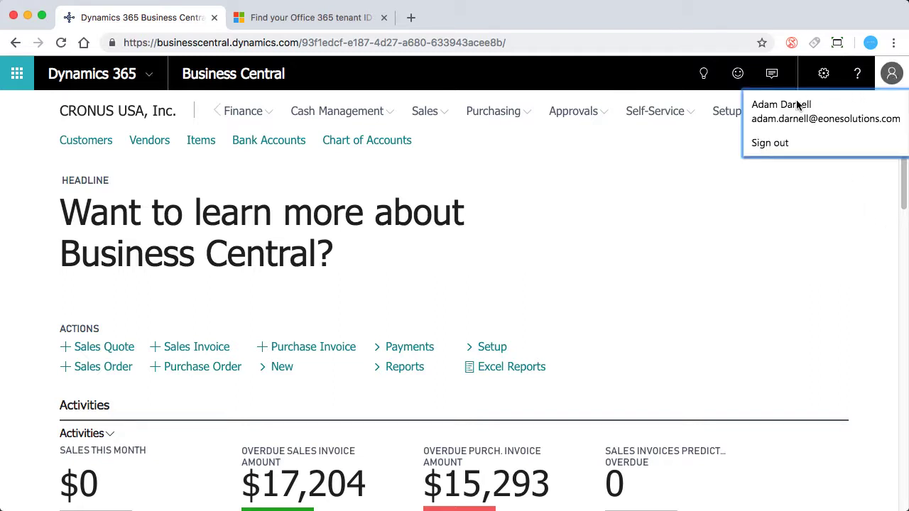
{"action": "mouse_move", "coordinate": [766, 121]}
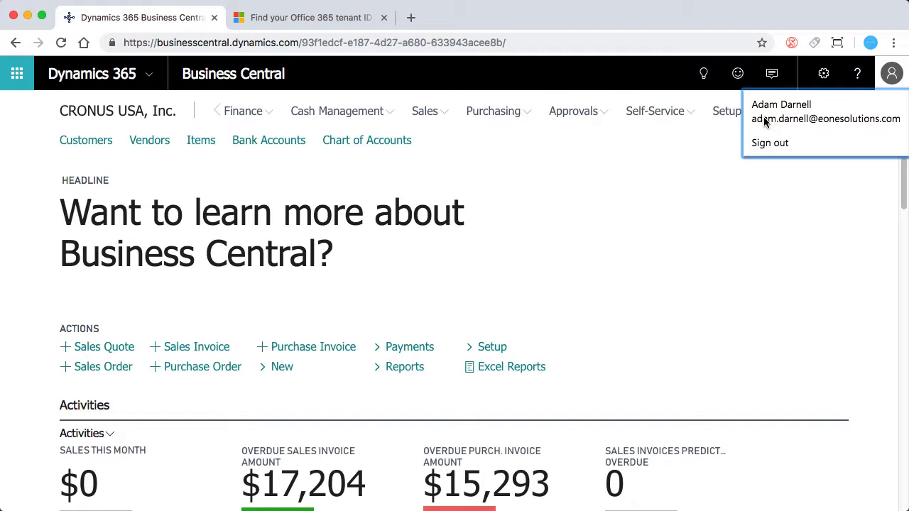
{"action": "mouse_move", "coordinate": [758, 126]}
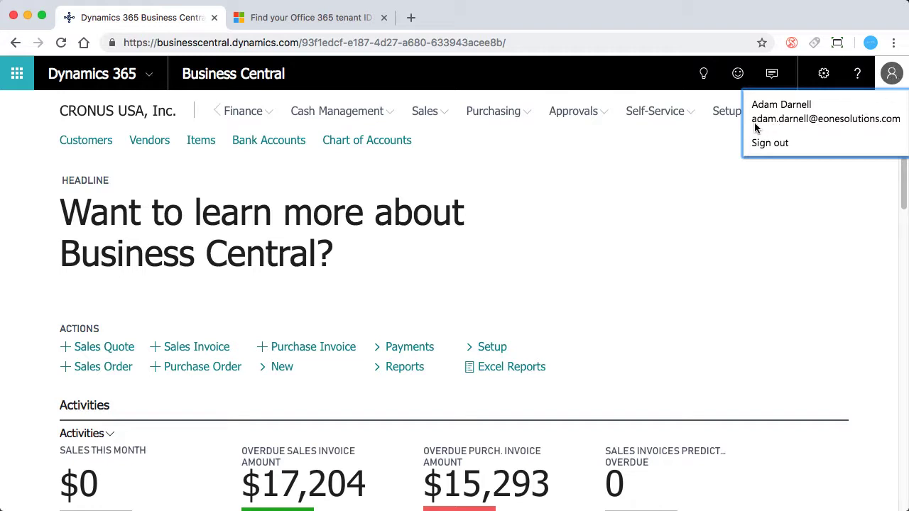
{"action": "mouse_move", "coordinate": [776, 241]}
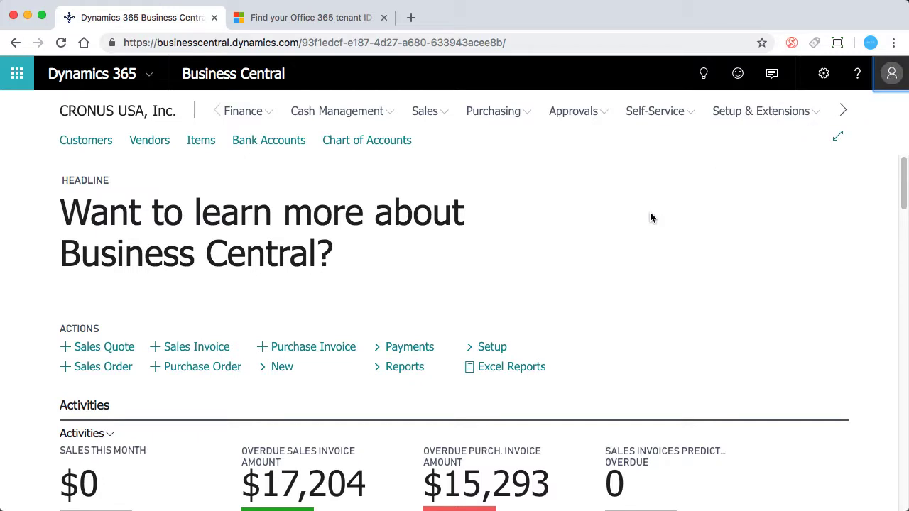
{"action": "mouse_move", "coordinate": [656, 219]}
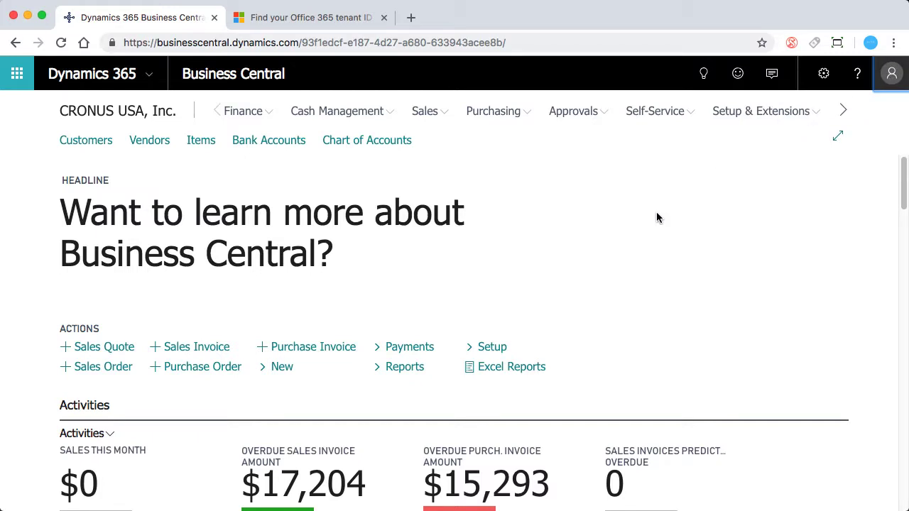
{"action": "mouse_move", "coordinate": [666, 199]}
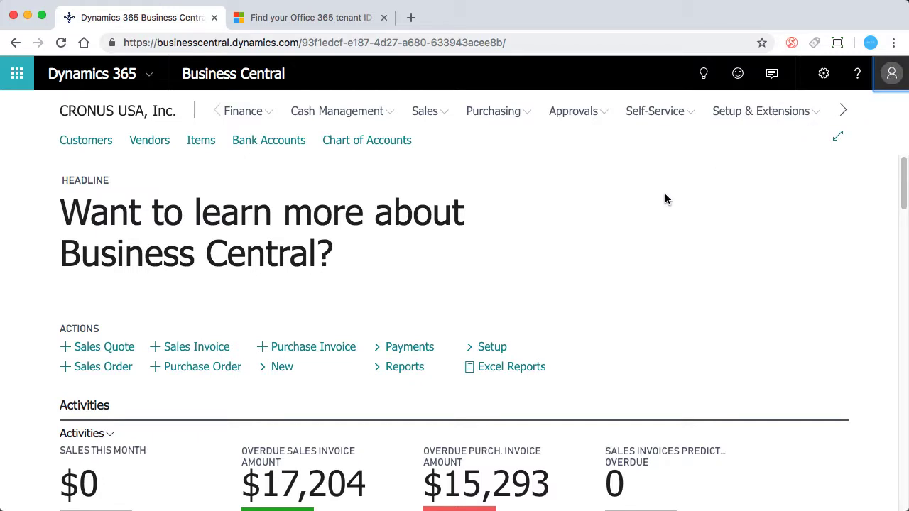
{"action": "mouse_move", "coordinate": [662, 188]}
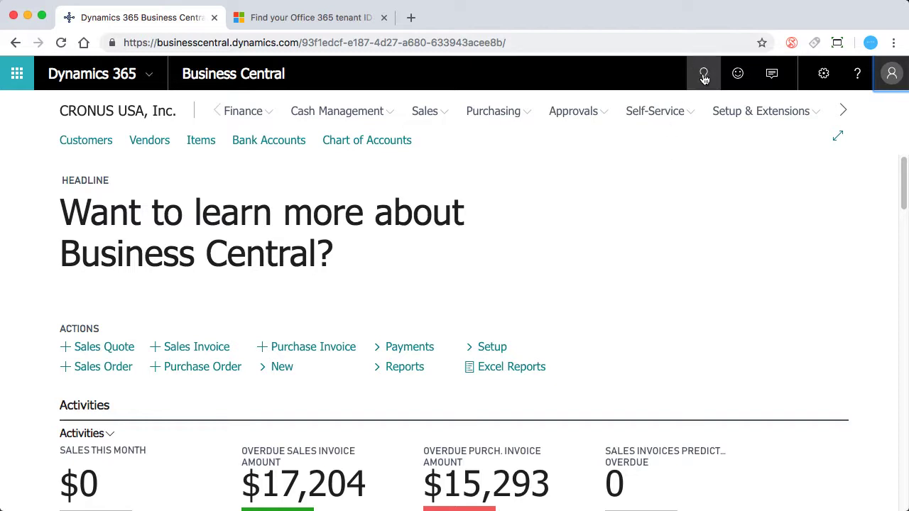
Step: Search Tell Me for 'Users' and show the Users list page
{"action": "left_click", "coordinate": [703, 73]}
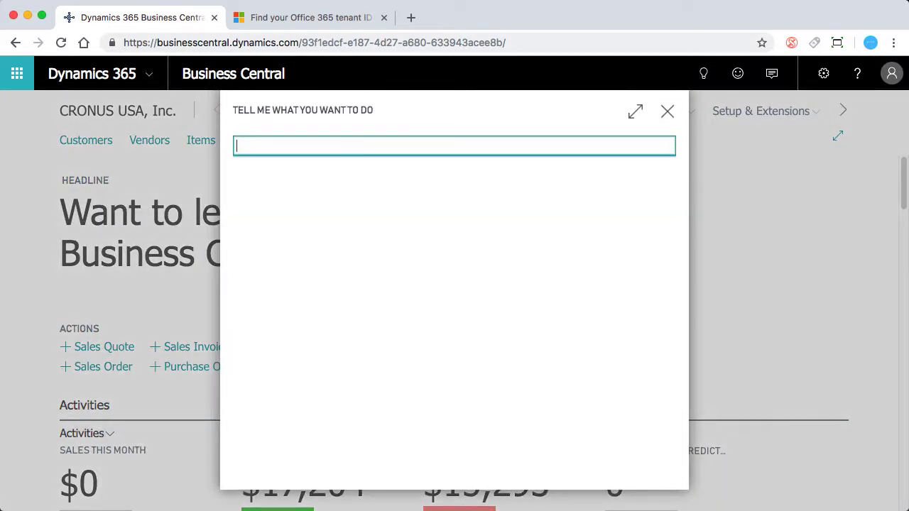
{"action": "type", "text": "Users"}
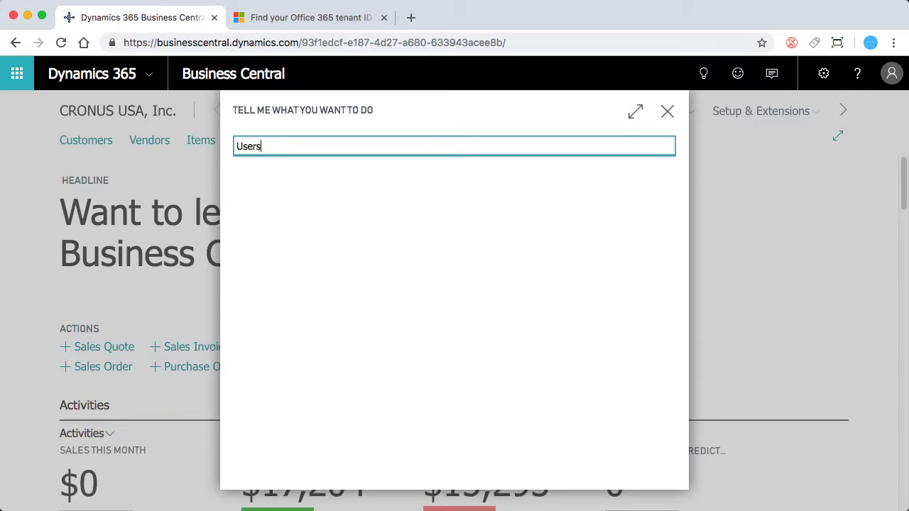
{"action": "type", "text": "Users"}
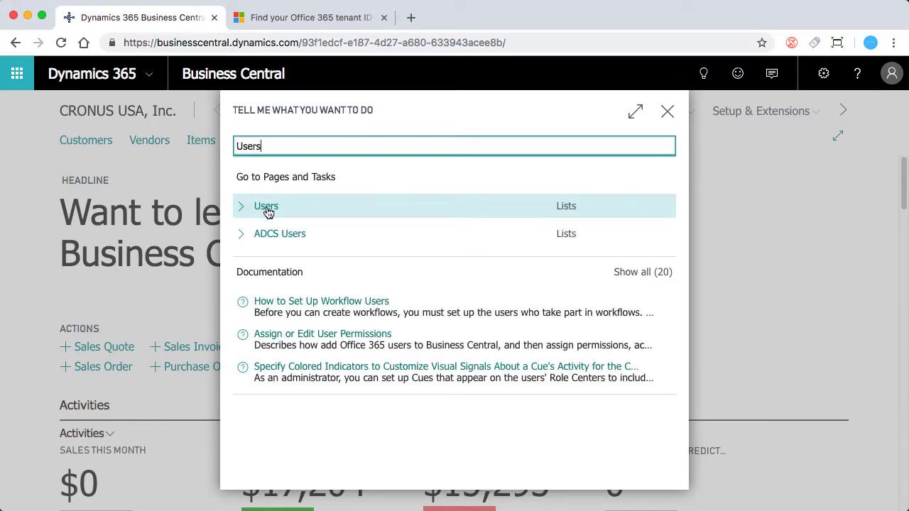
{"action": "left_click", "coordinate": [267, 206]}
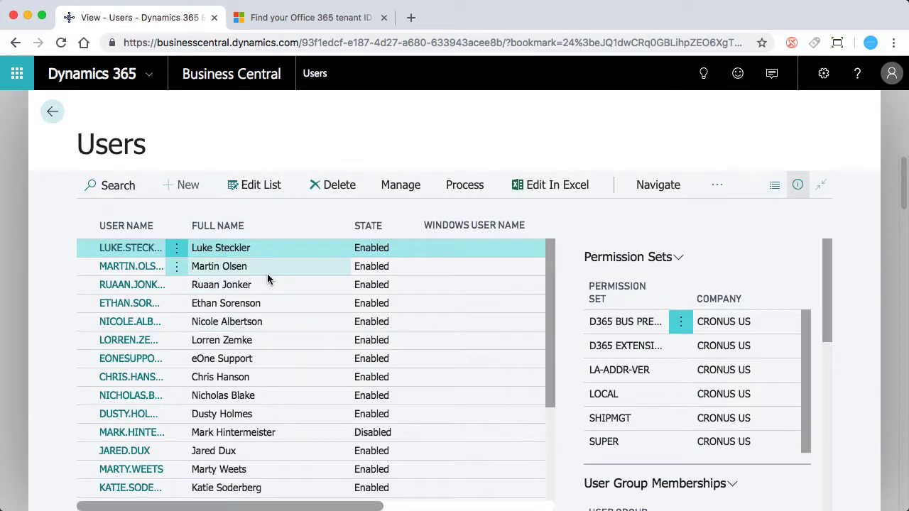
{"action": "scroll", "scroll_direction": "down", "scroll_amount": 3}
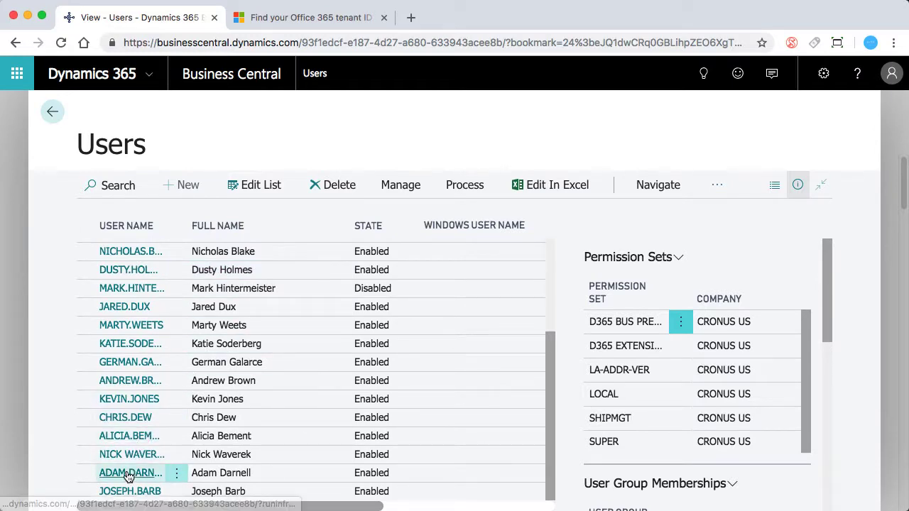
Step: Show the signed-in account's User Card from the Users list
{"action": "left_click", "coordinate": [131, 473]}
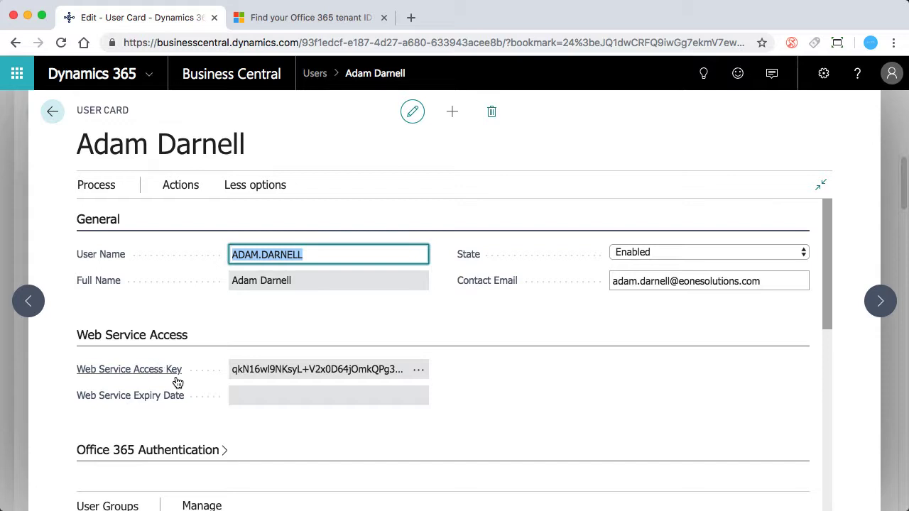
{"action": "mouse_move", "coordinate": [263, 355]}
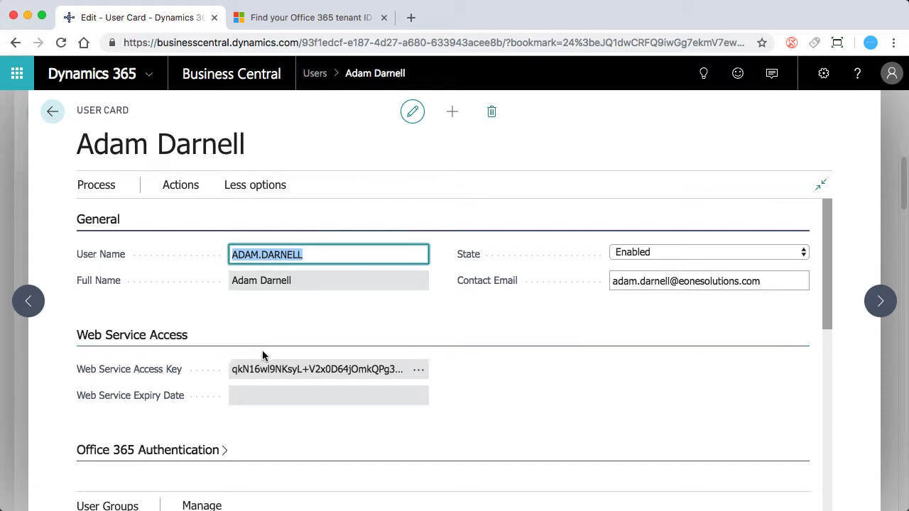
{"action": "mouse_move", "coordinate": [488, 364]}
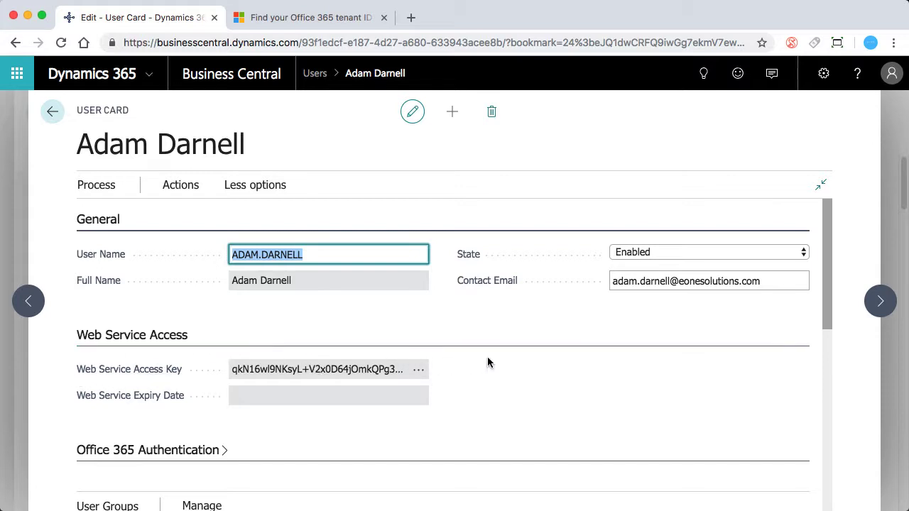
{"action": "mouse_move", "coordinate": [458, 369]}
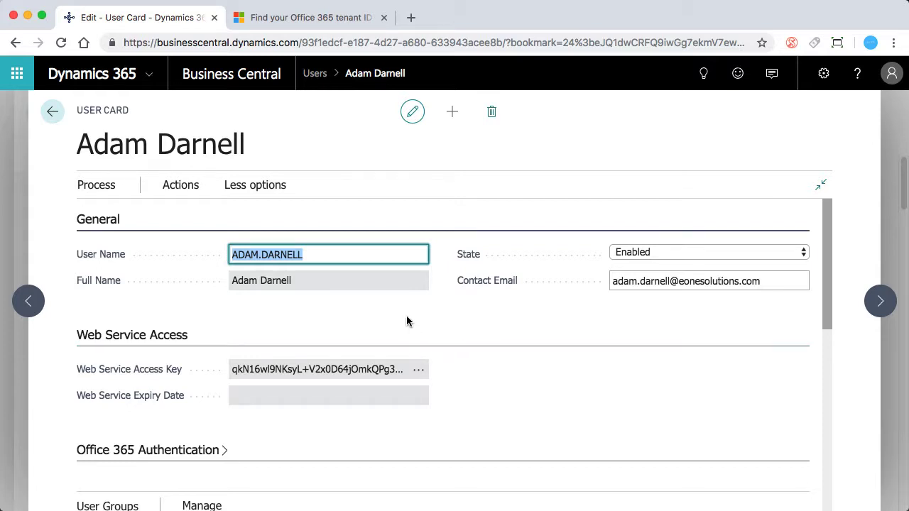
Step: Scroll the 'Find your Office 365 tenant ID' article to its Azure AD portal and PowerShell sections
{"action": "left_click", "coordinate": [309, 17]}
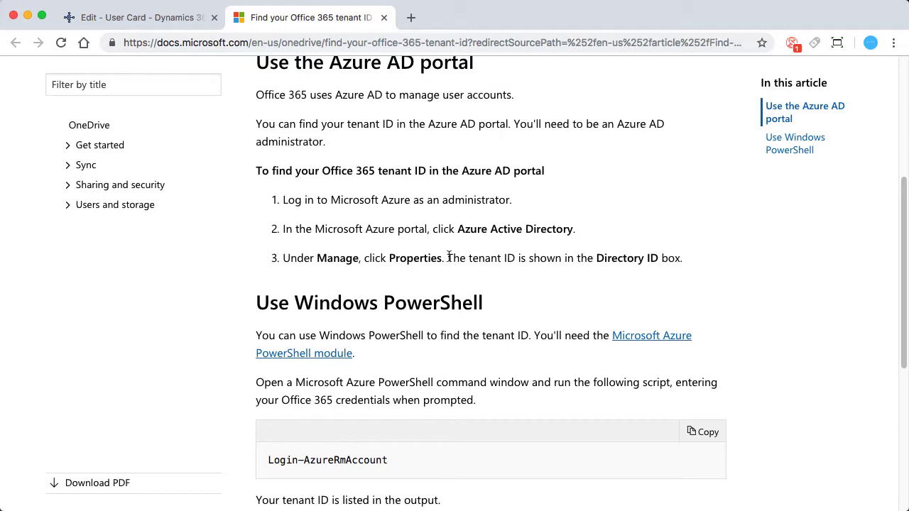
{"action": "scroll", "scroll_direction": "up", "scroll_amount": 3}
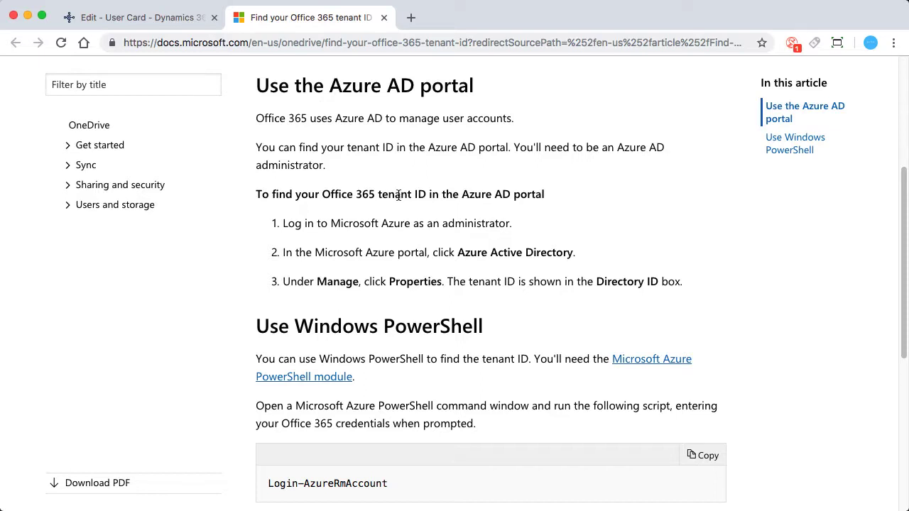
{"action": "mouse_move", "coordinate": [390, 207]}
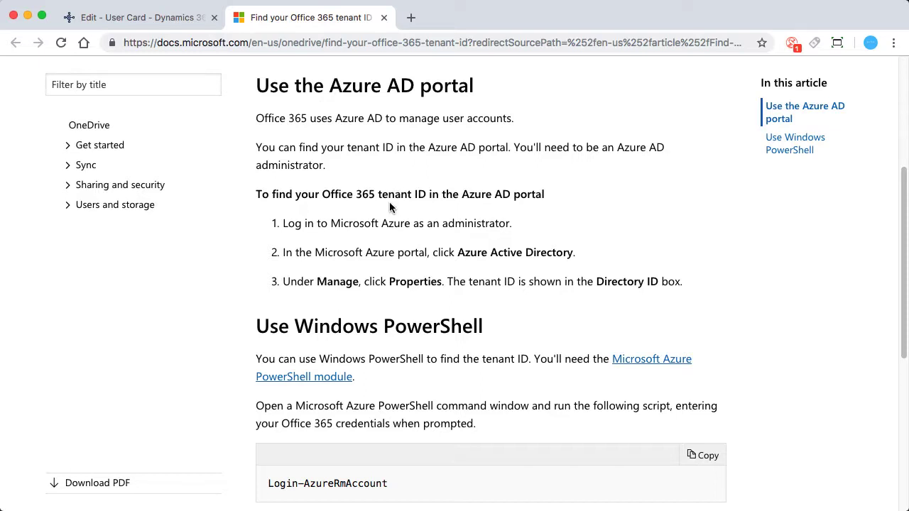
{"action": "mouse_move", "coordinate": [448, 225]}
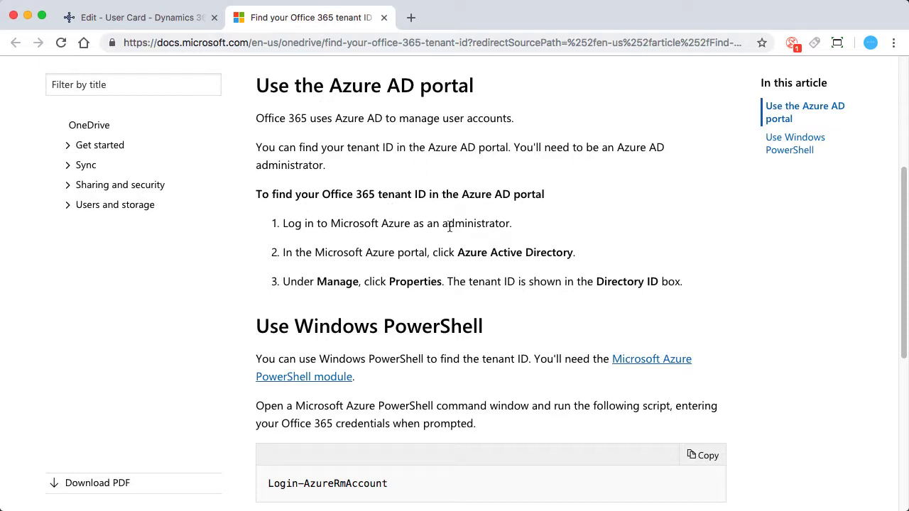
{"action": "mouse_move", "coordinate": [355, 304]}
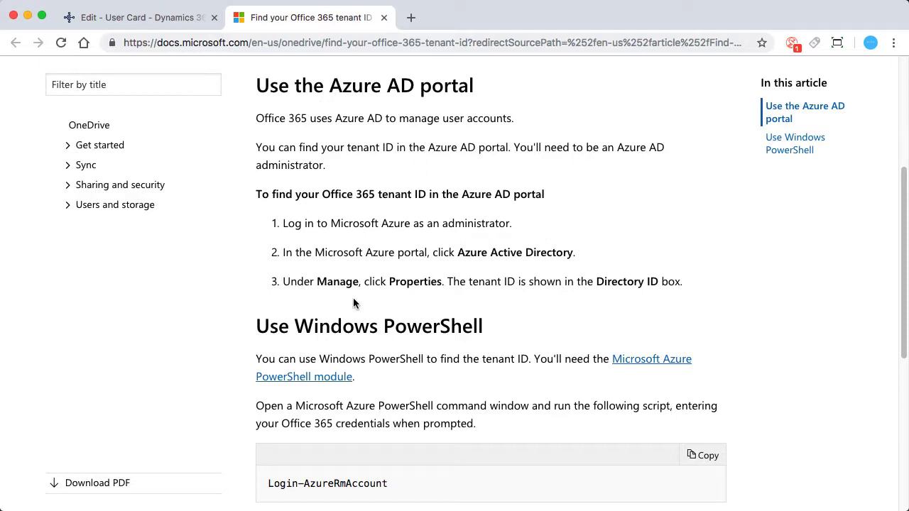
{"action": "mouse_move", "coordinate": [415, 304]}
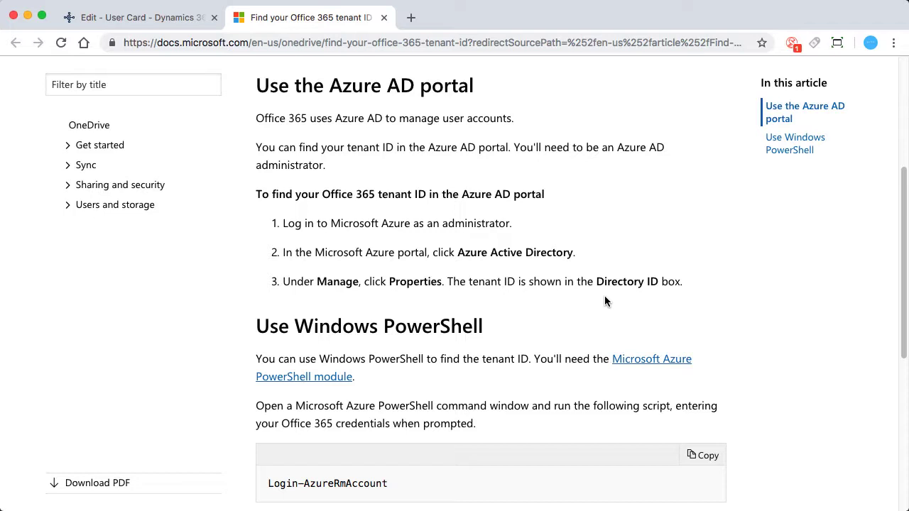
{"action": "scroll", "scroll_direction": "down", "scroll_amount": 3}
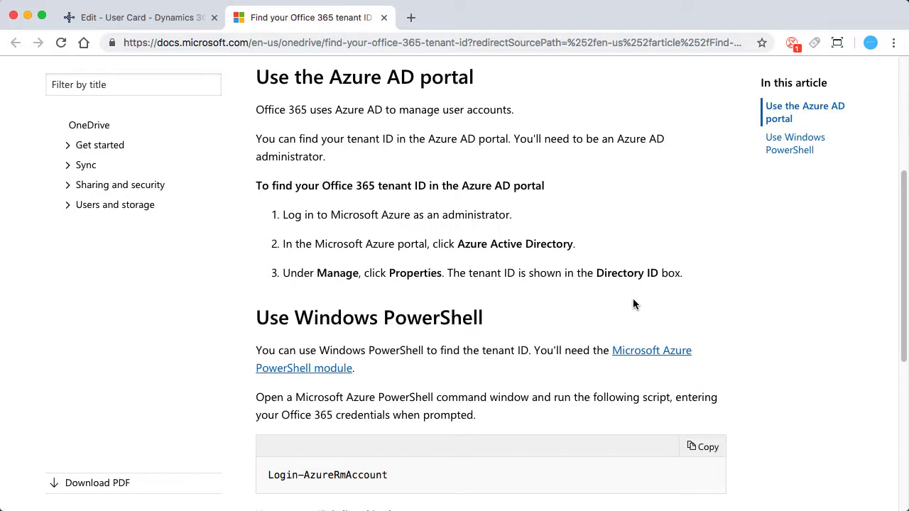
{"action": "scroll", "scroll_direction": "down", "scroll_amount": 3}
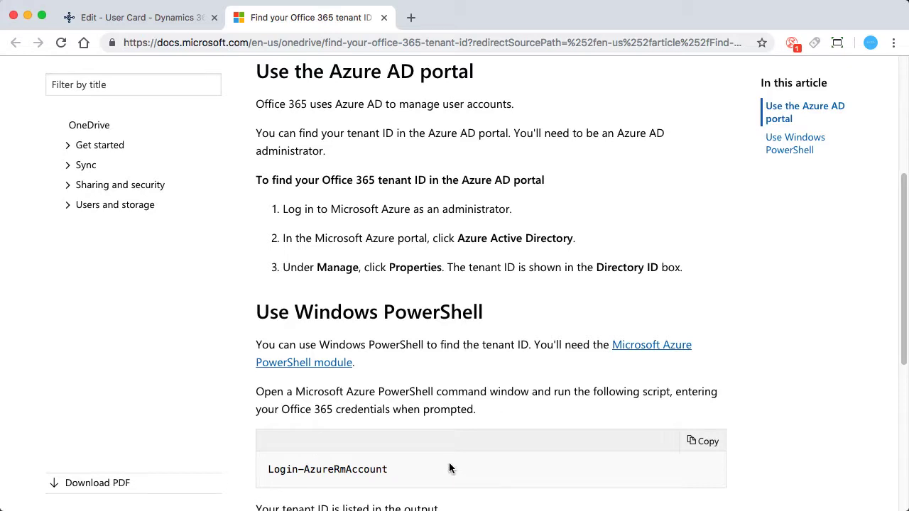
{"action": "scroll", "scroll_direction": "down", "scroll_amount": 3}
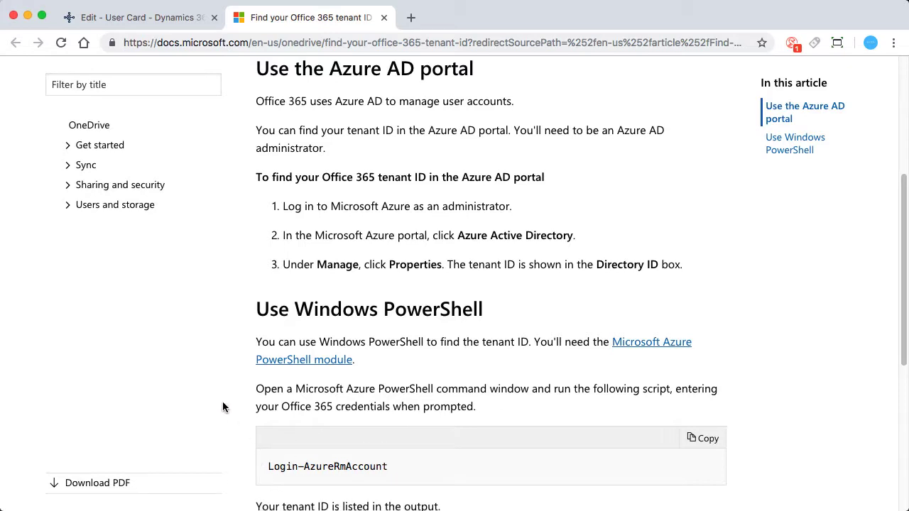
{"action": "scroll", "scroll_direction": "down", "scroll_amount": 3}
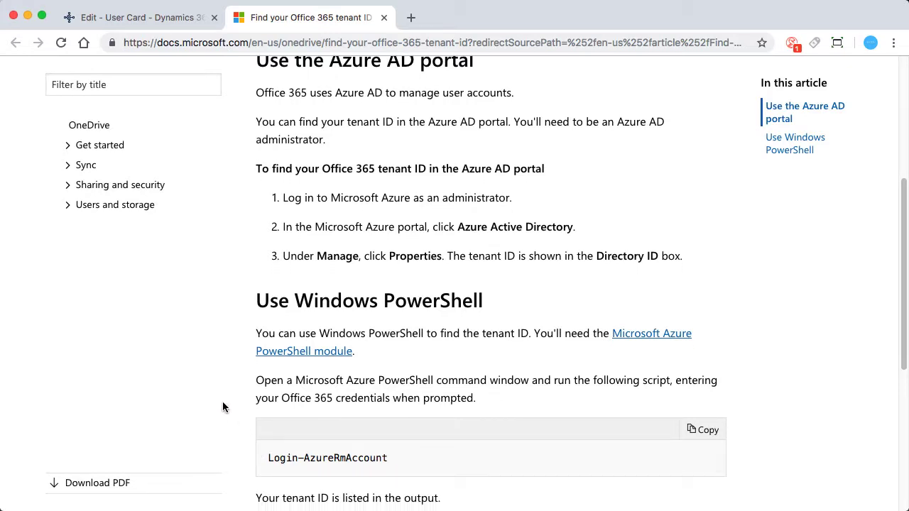
{"action": "scroll", "scroll_direction": "down", "scroll_amount": 3}
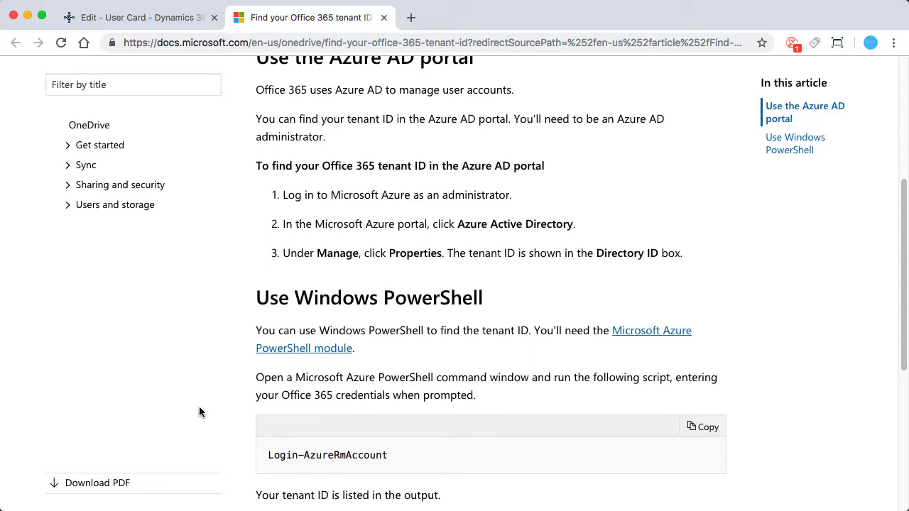
{"action": "mouse_move", "coordinate": [463, 491]}
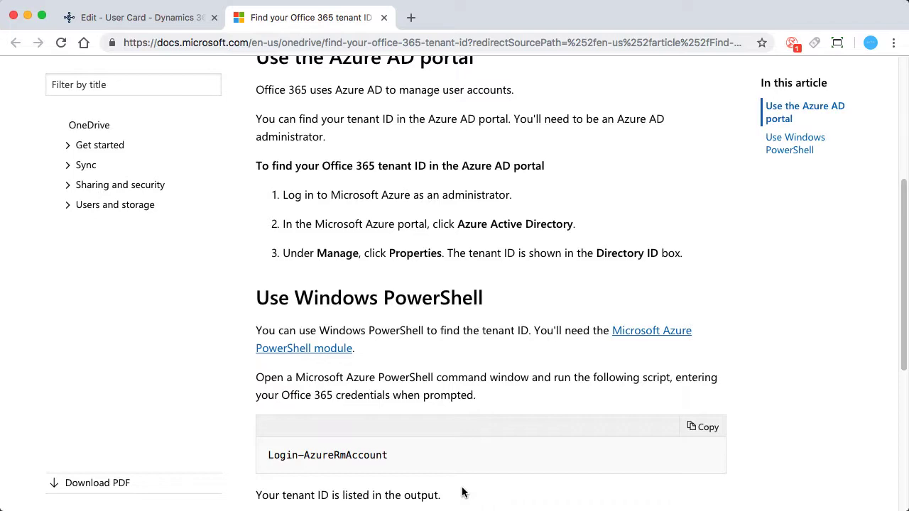
{"action": "mouse_move", "coordinate": [565, 509]}
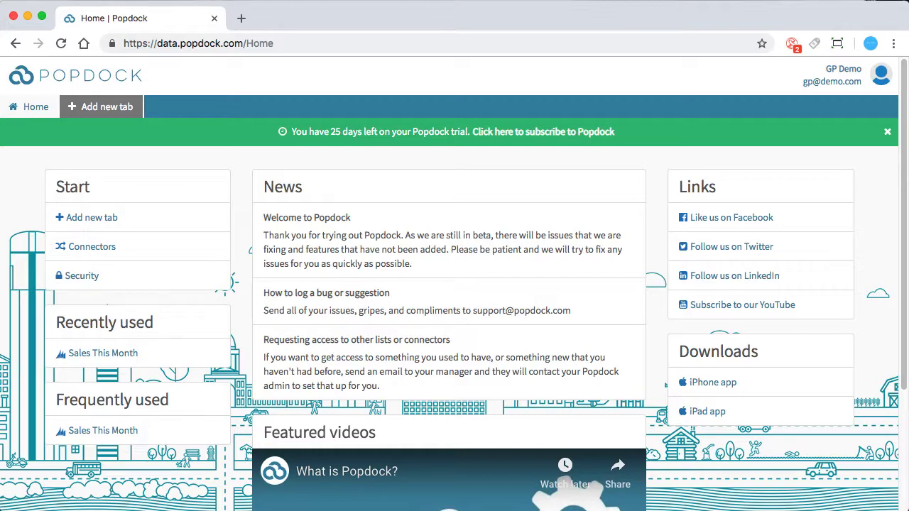
{"action": "mouse_move", "coordinate": [101, 106]}
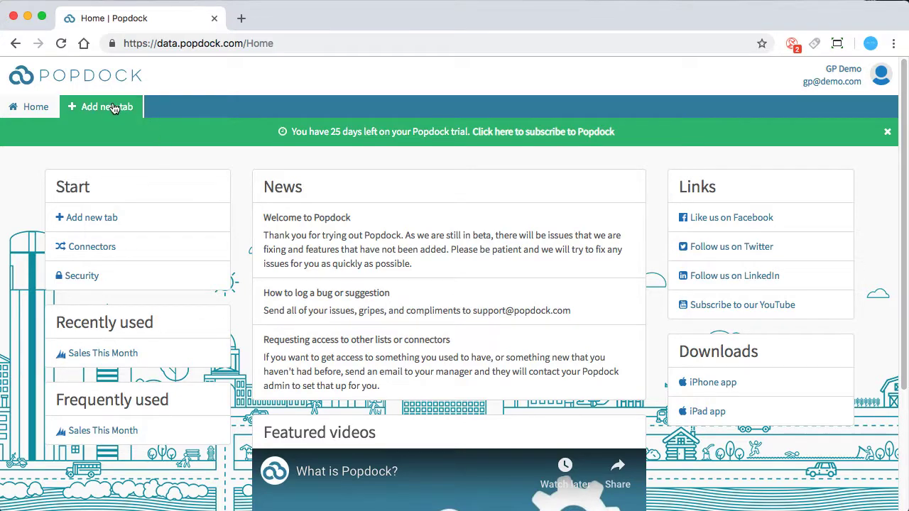
Step: Start a new tab using the Dynamics 365 Business Central connector and company CRONUS USA, Inc
{"action": "left_click", "coordinate": [101, 107]}
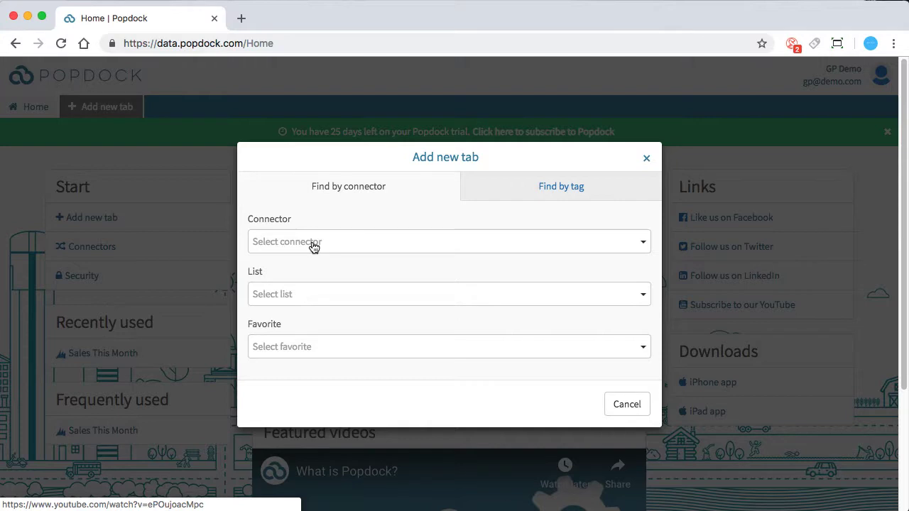
{"action": "left_click", "coordinate": [449, 241]}
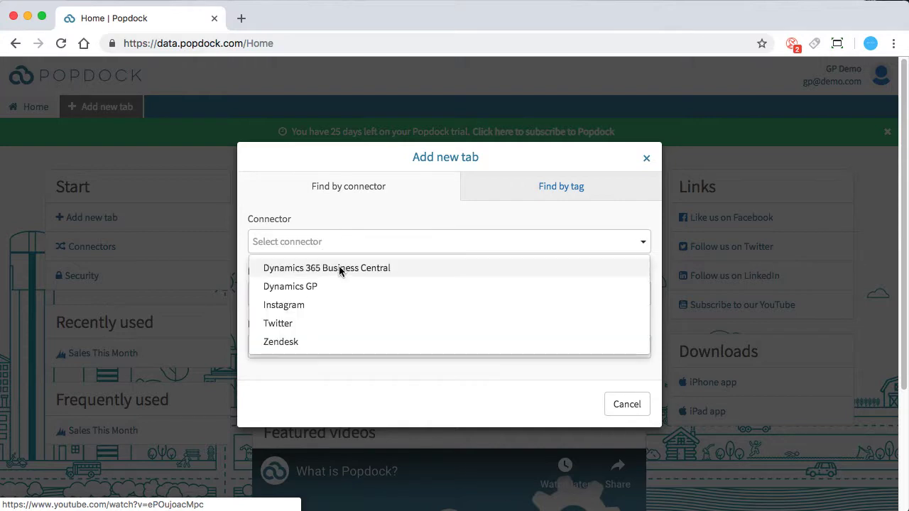
{"action": "left_click", "coordinate": [327, 267]}
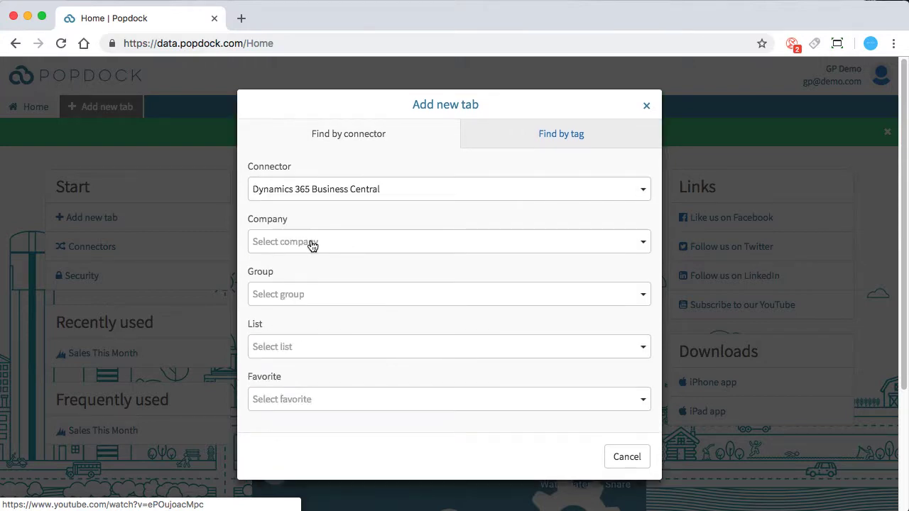
{"action": "left_click", "coordinate": [449, 241]}
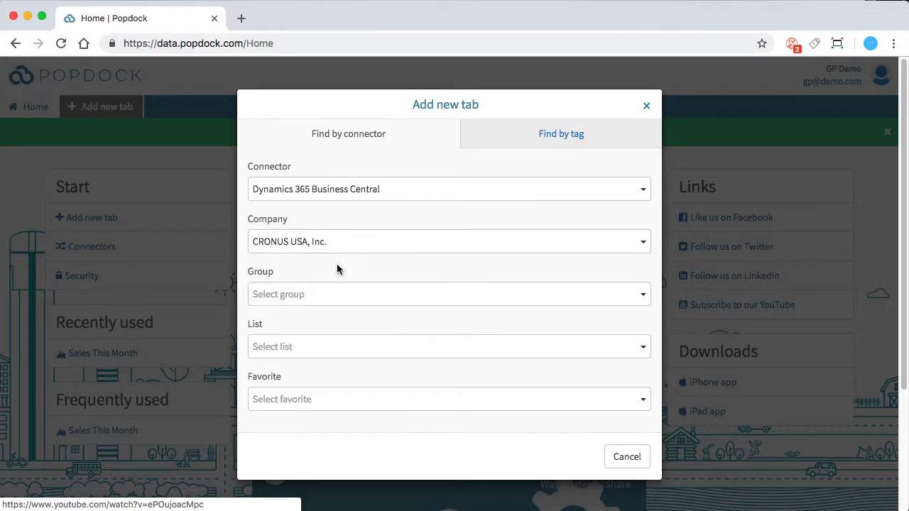
Step: Pick group Purchasing and list Purchase orders, and add the tab
{"action": "left_click", "coordinate": [449, 294]}
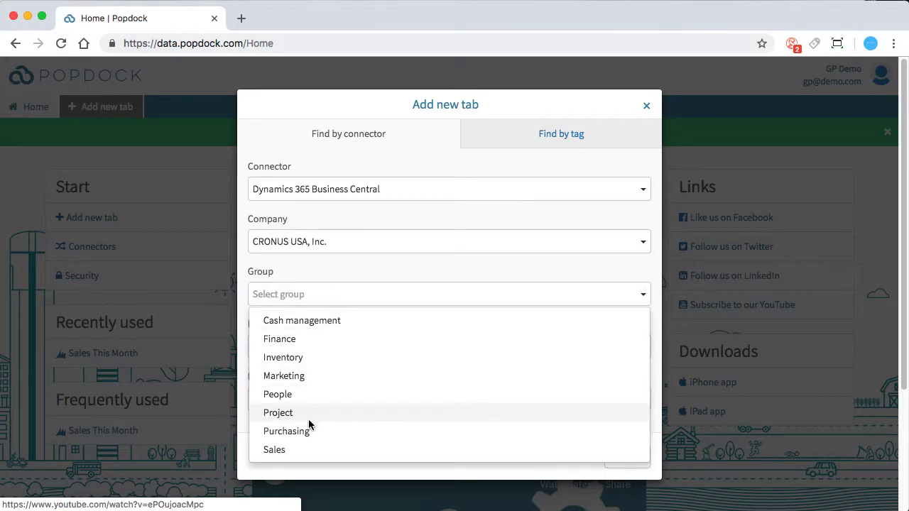
{"action": "left_click", "coordinate": [285, 432]}
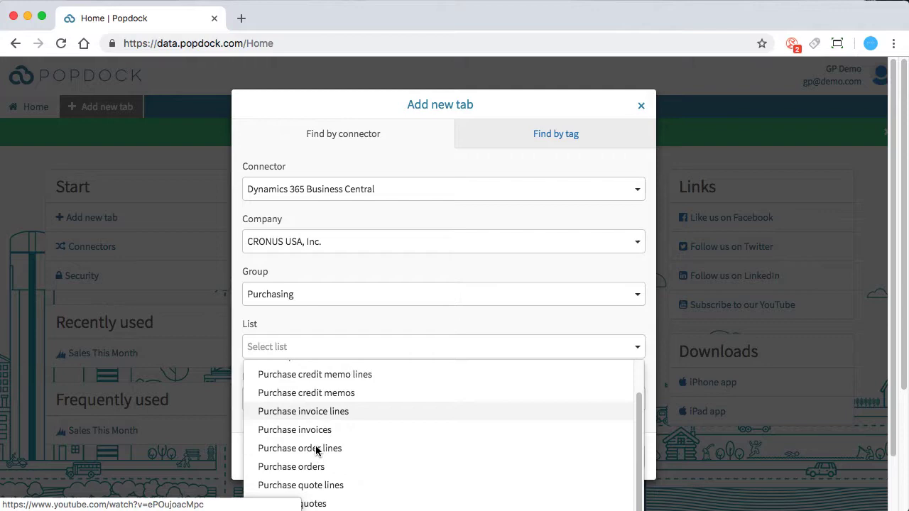
{"action": "left_click", "coordinate": [291, 466]}
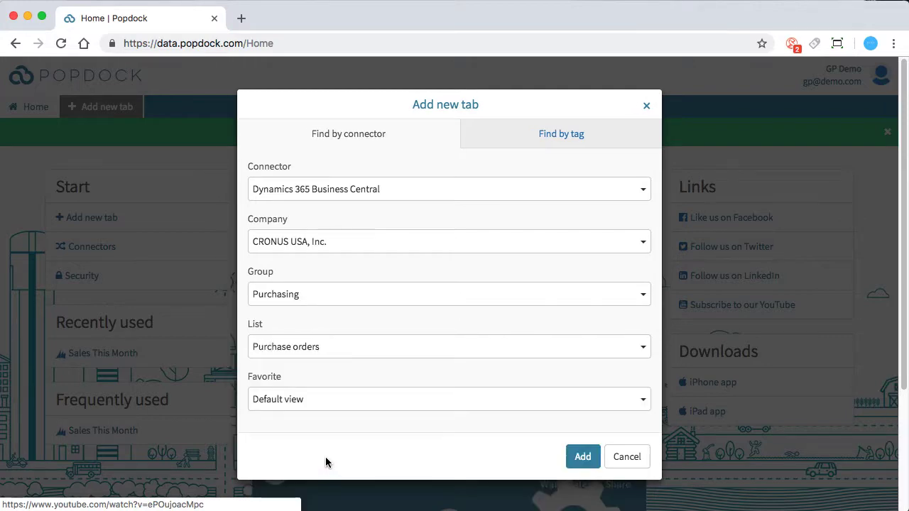
{"action": "left_click", "coordinate": [583, 457]}
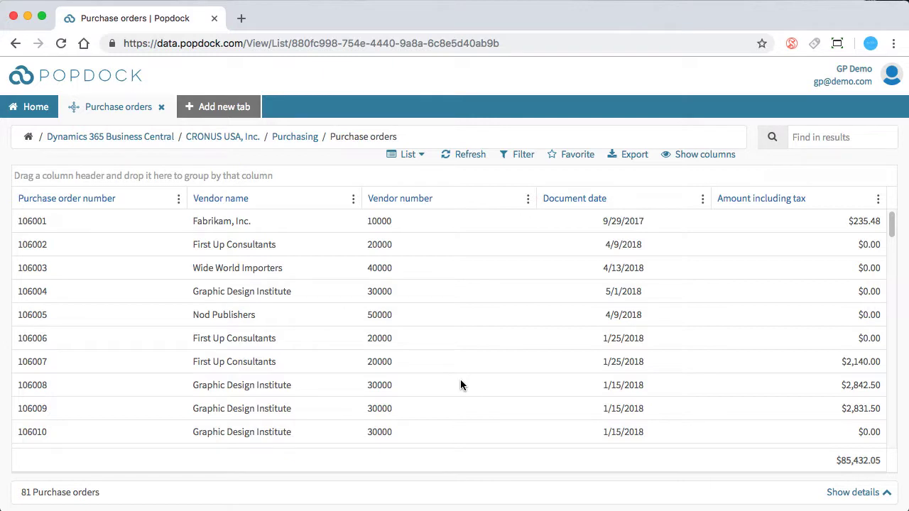
{"action": "mouse_move", "coordinate": [435, 287]}
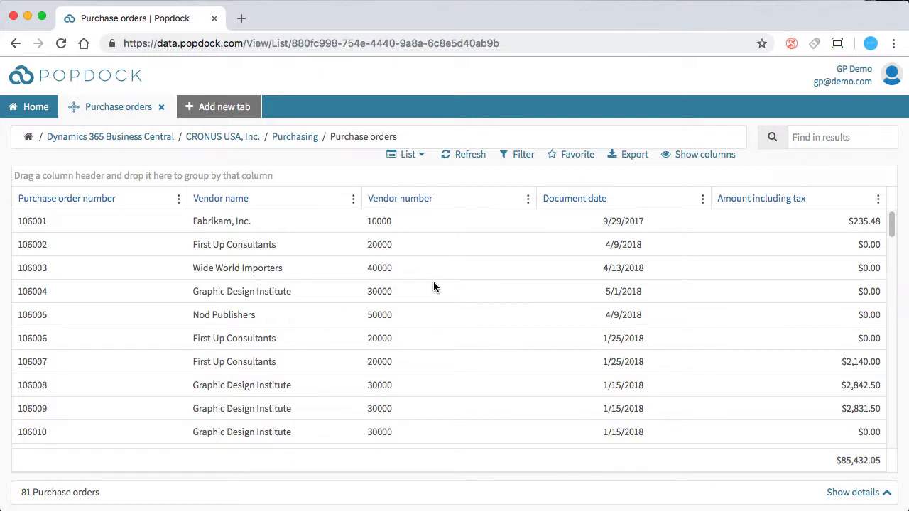
{"action": "mouse_move", "coordinate": [444, 285]}
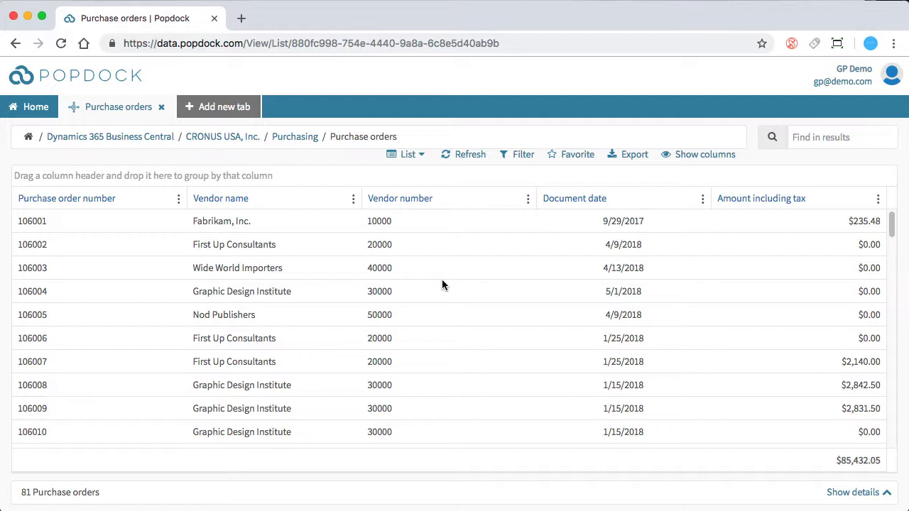
{"action": "mouse_move", "coordinate": [618, 199]}
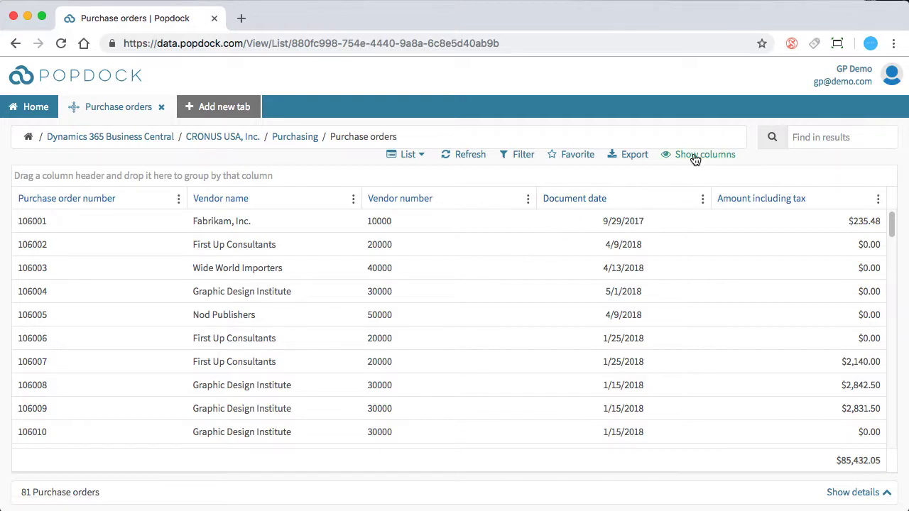
{"action": "mouse_move", "coordinate": [705, 153]}
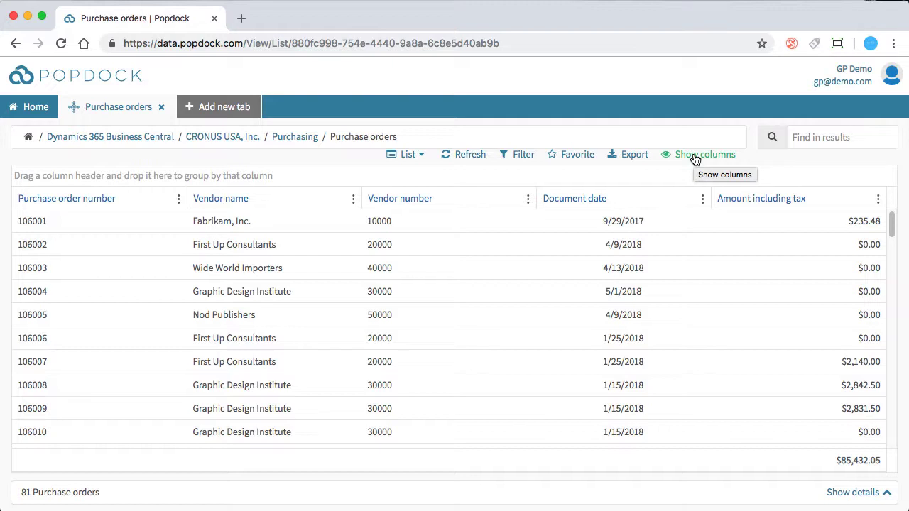
Step: Add the Status field as a column so every order shows Open status
{"action": "left_click", "coordinate": [704, 154]}
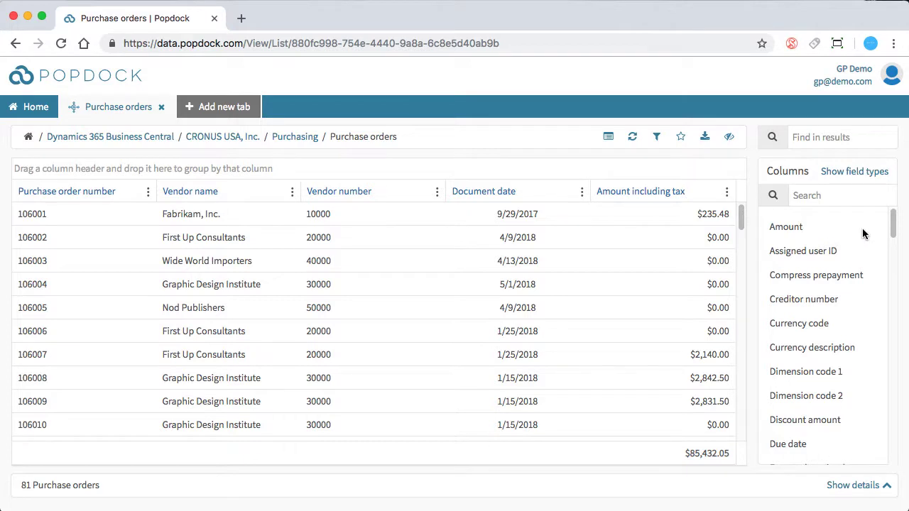
{"action": "scroll", "scroll_direction": "down", "scroll_amount": 3}
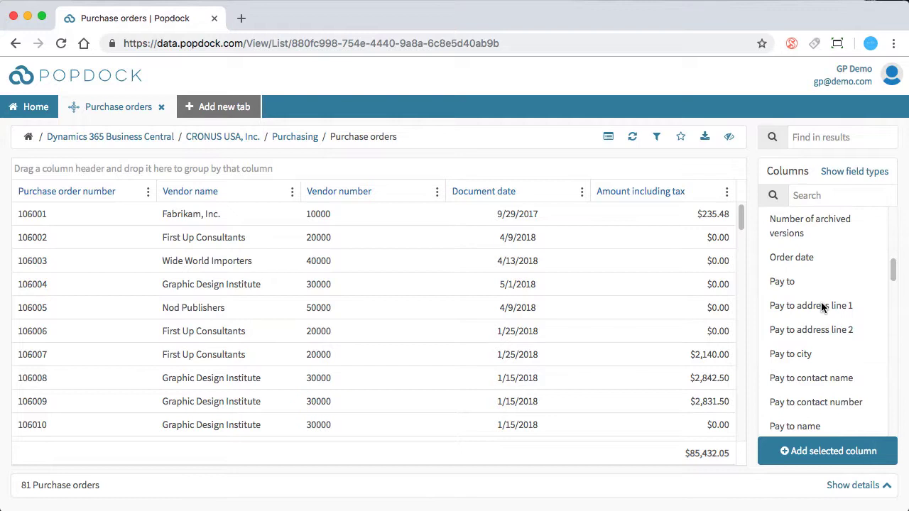
{"action": "scroll", "scroll_direction": "down", "scroll_amount": 3}
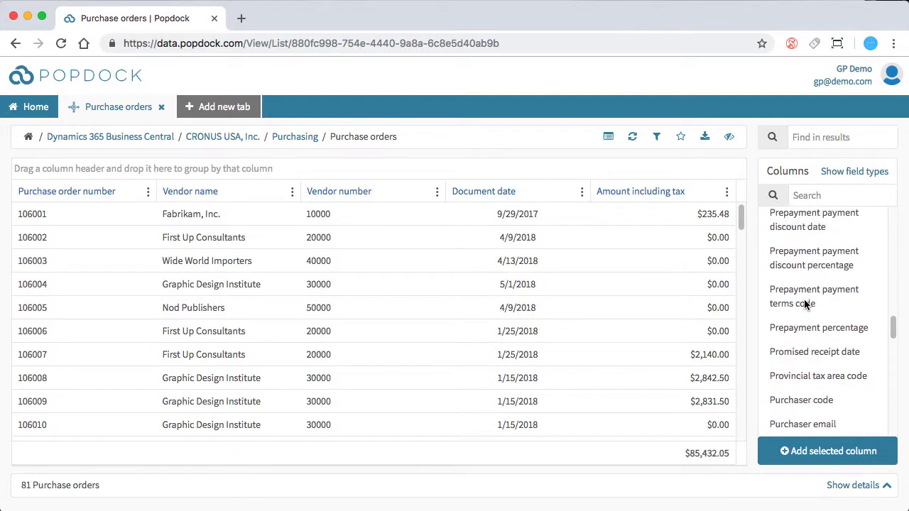
{"action": "scroll", "scroll_direction": "down", "scroll_amount": 3}
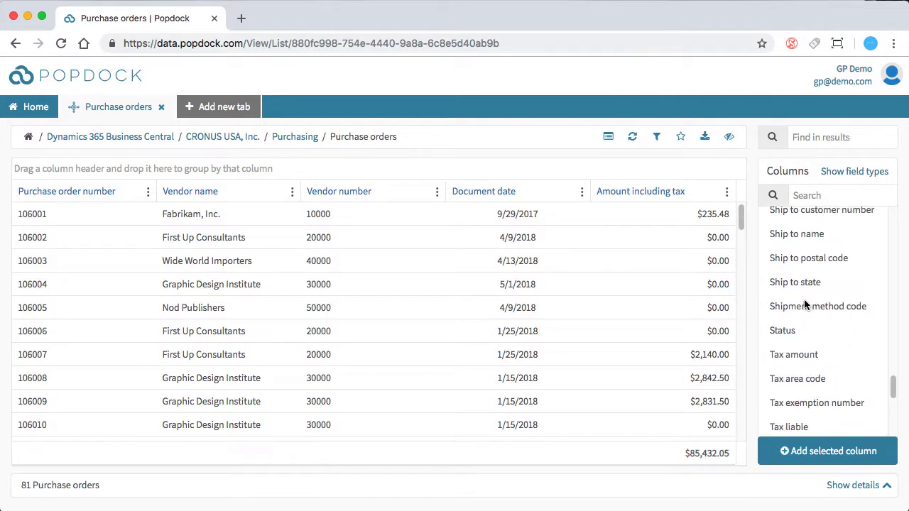
{"action": "left_click", "coordinate": [782, 330]}
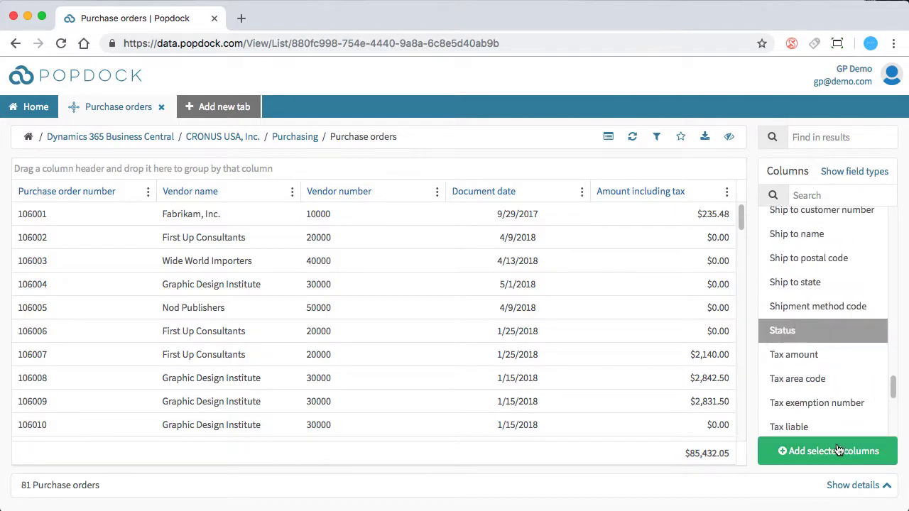
{"action": "left_click", "coordinate": [827, 452]}
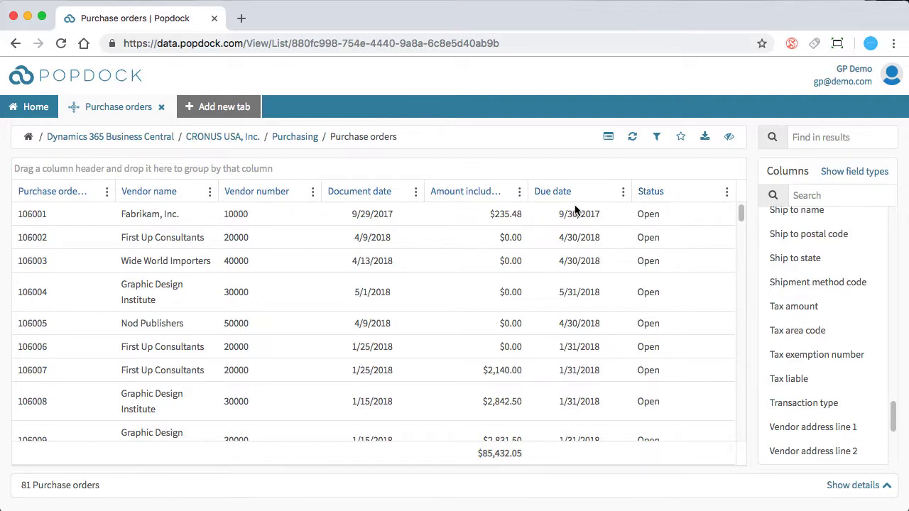
{"action": "mouse_move", "coordinate": [665, 226]}
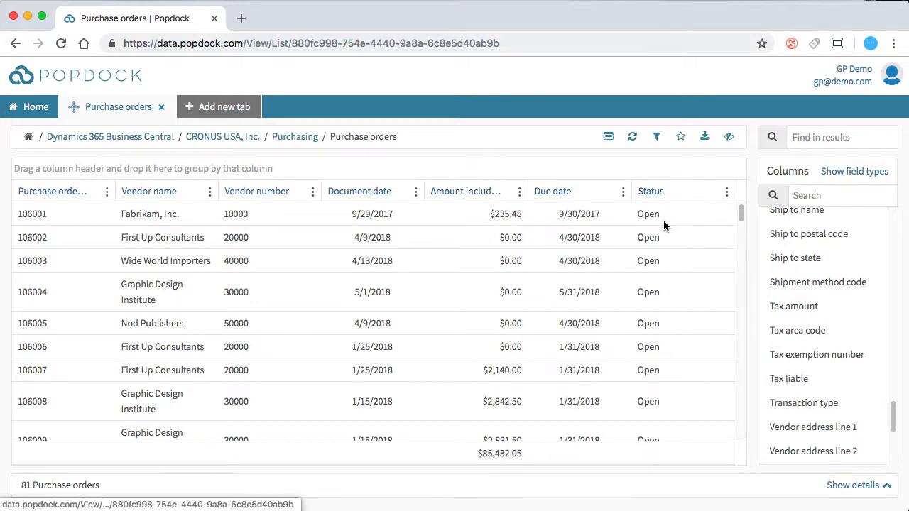
{"action": "left_click", "coordinate": [656, 137]}
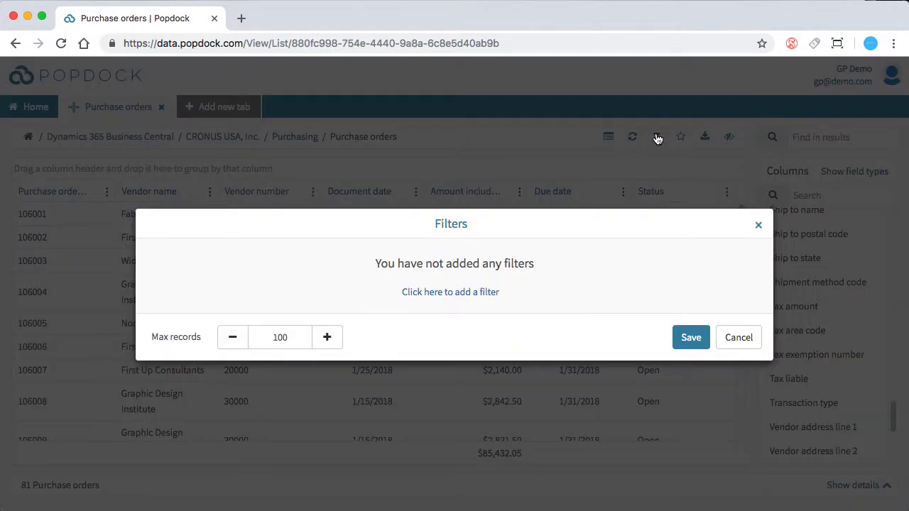
{"action": "left_click", "coordinate": [451, 293]}
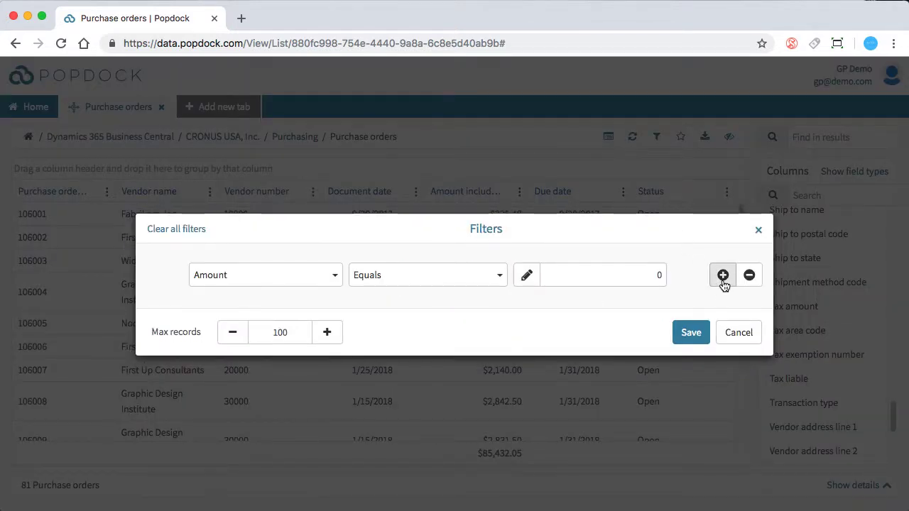
{"action": "left_click", "coordinate": [722, 275]}
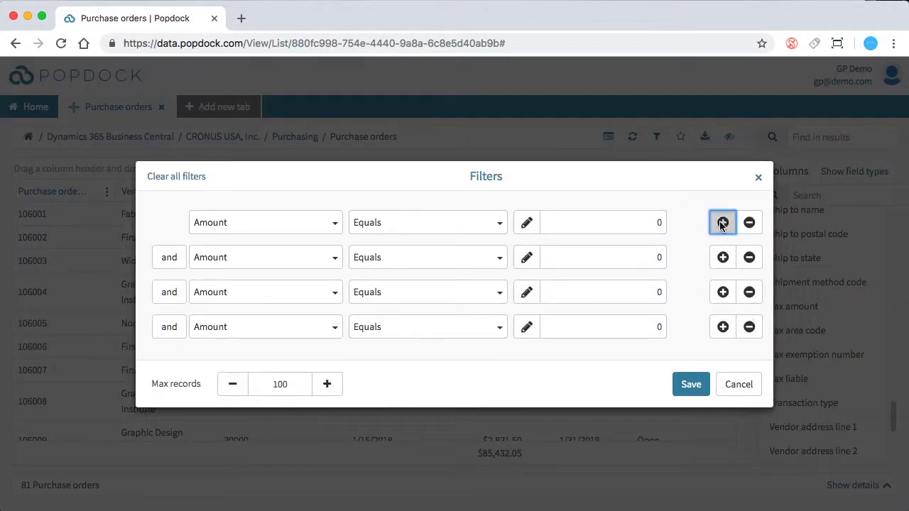
{"action": "left_click", "coordinate": [722, 222]}
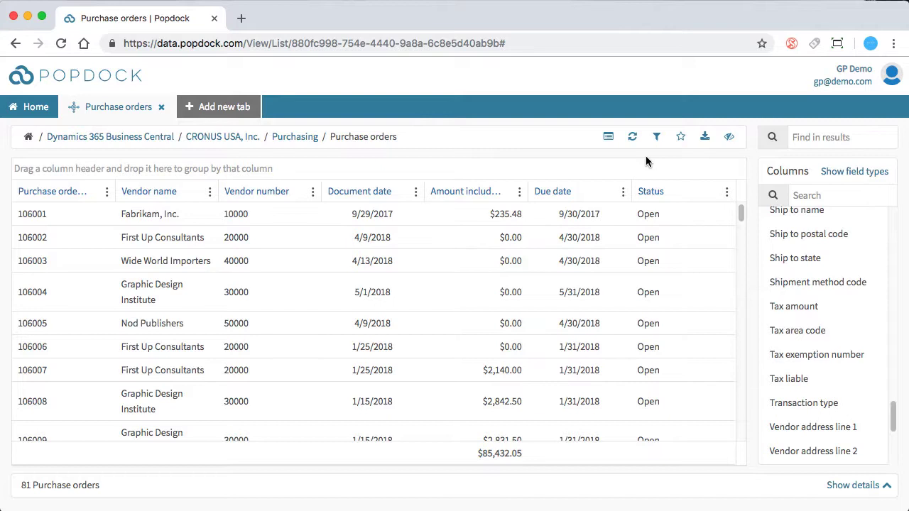
Step: Begin saving the current Purchase orders view as a favorite
{"action": "left_click", "coordinate": [679, 136]}
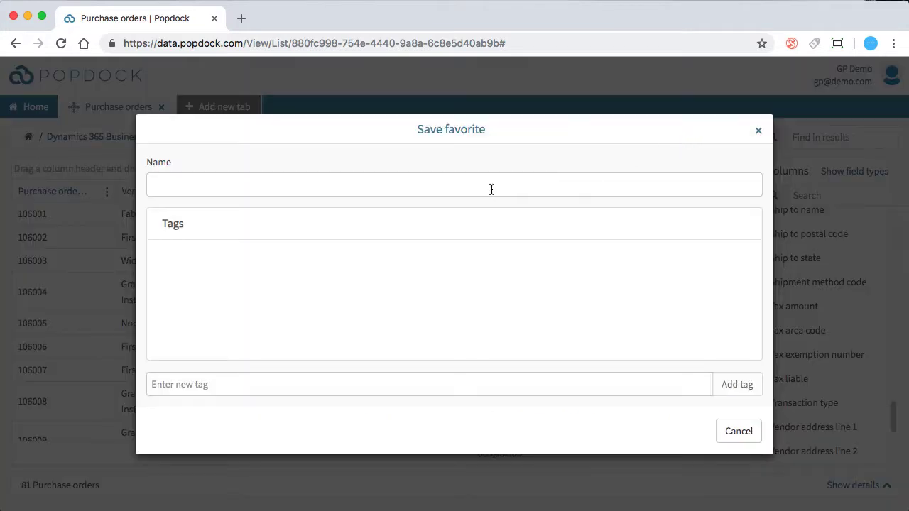
{"action": "mouse_move", "coordinate": [309, 189]}
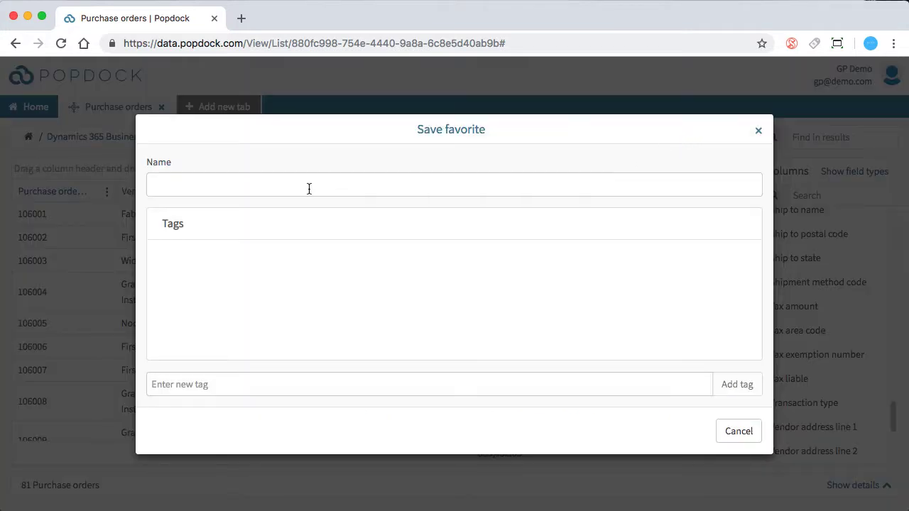
{"action": "mouse_move", "coordinate": [331, 193]}
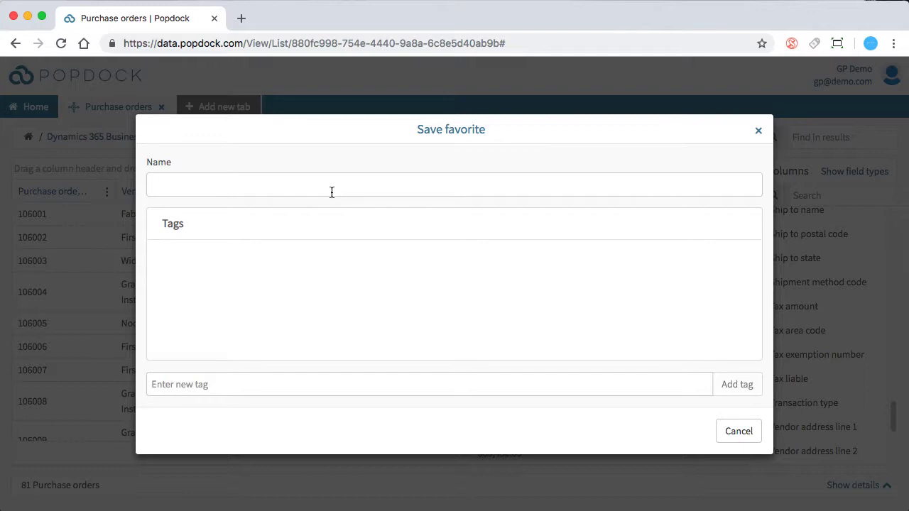
{"action": "mouse_move", "coordinate": [750, 132]}
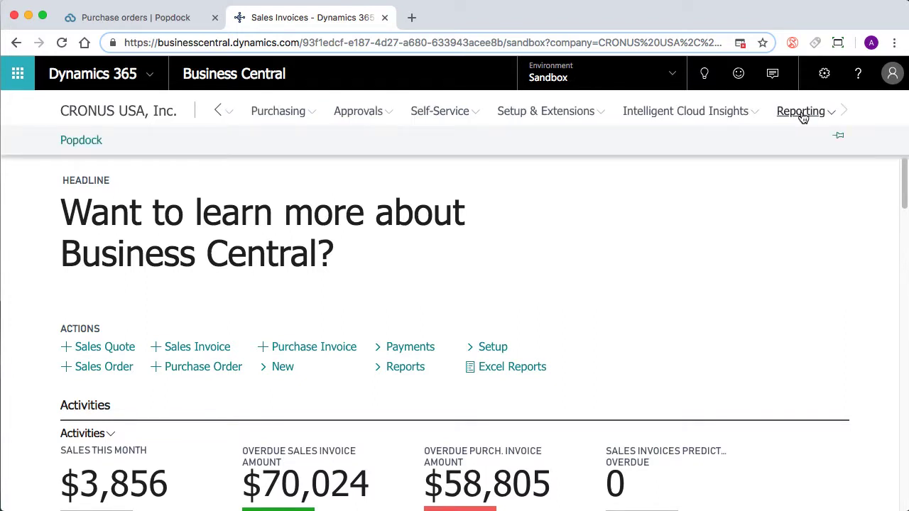
Step: Go to the embedded Popdock page from the Business Central Role Center
{"action": "left_click", "coordinate": [81, 141]}
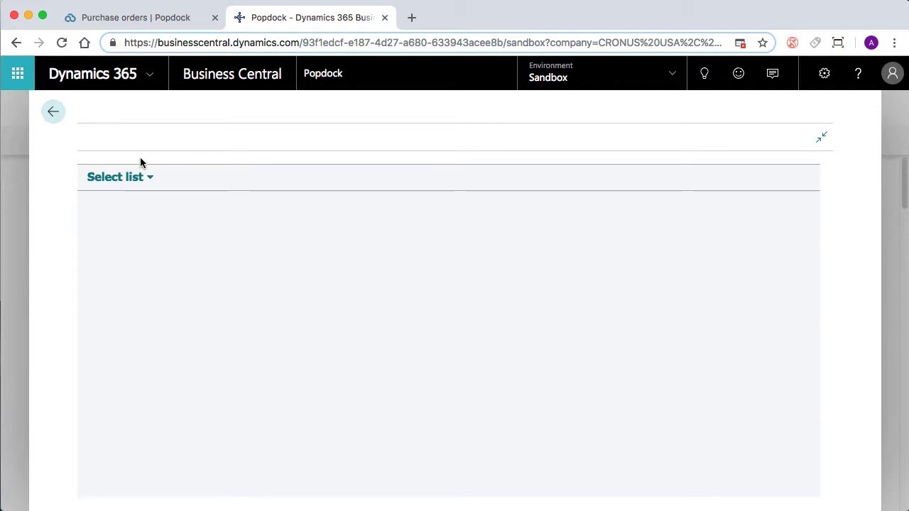
{"action": "mouse_move", "coordinate": [141, 179]}
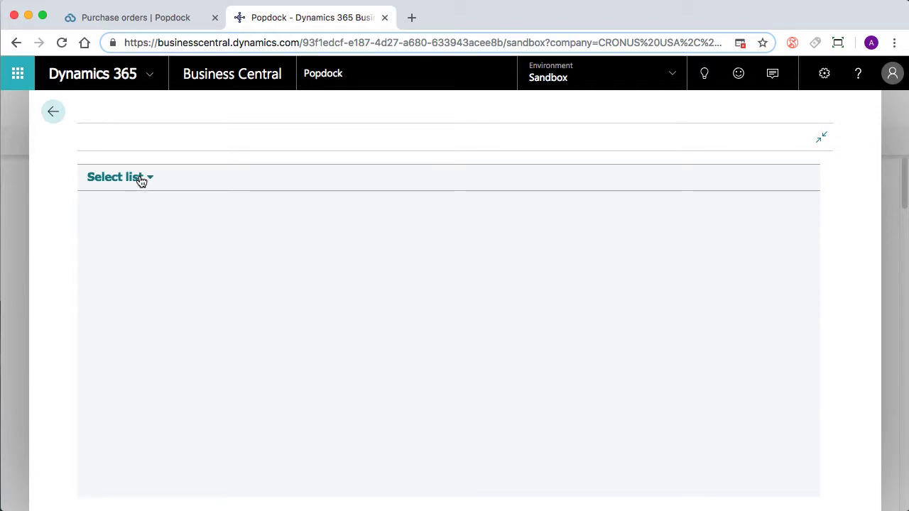
Step: Load Purchasing > Purchase orders into the embedded widget and bring up its filter settings
{"action": "left_click", "coordinate": [117, 176]}
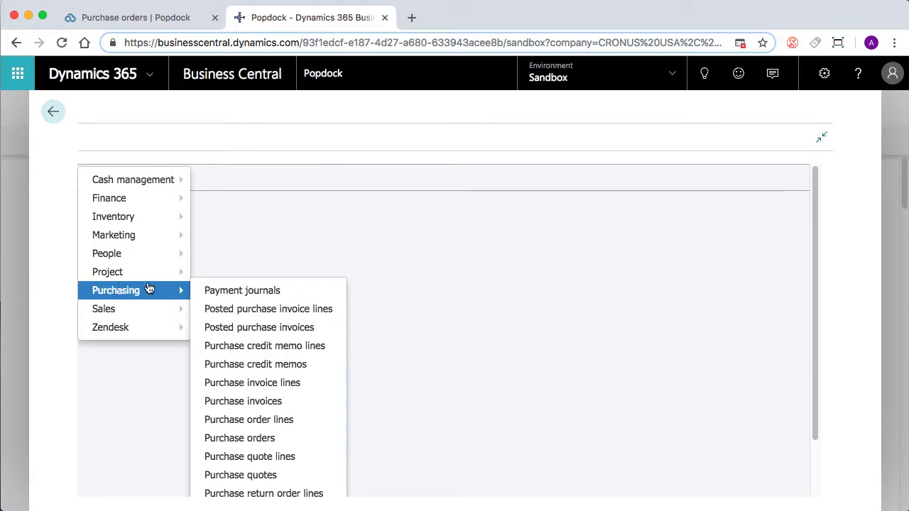
{"action": "left_click", "coordinate": [238, 438]}
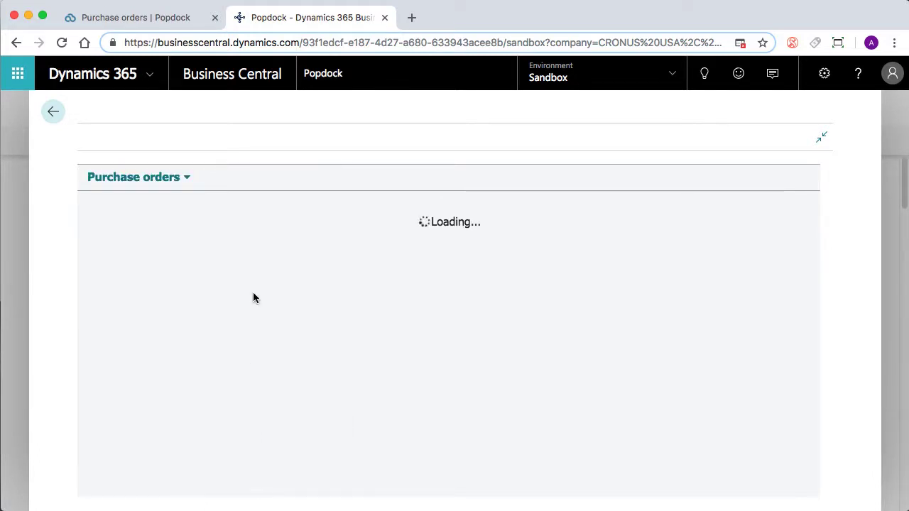
{"action": "mouse_move", "coordinate": [250, 294]}
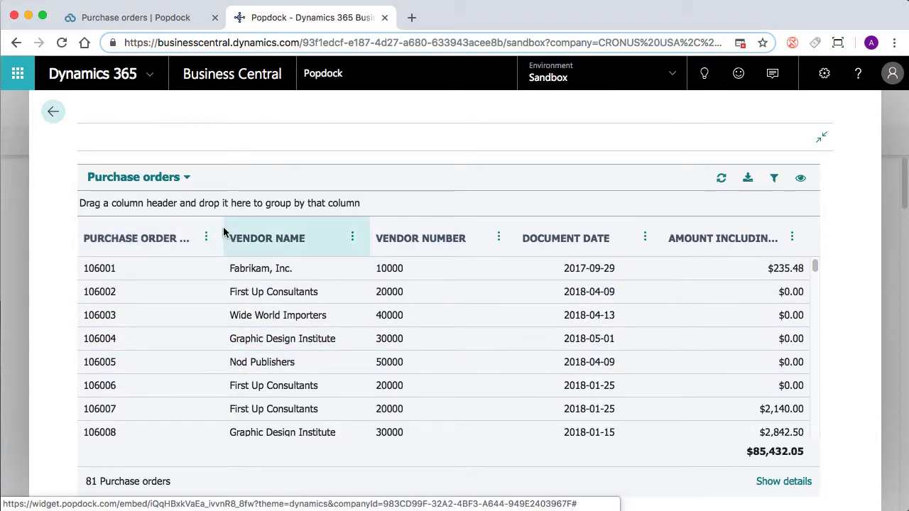
{"action": "left_click", "coordinate": [801, 178]}
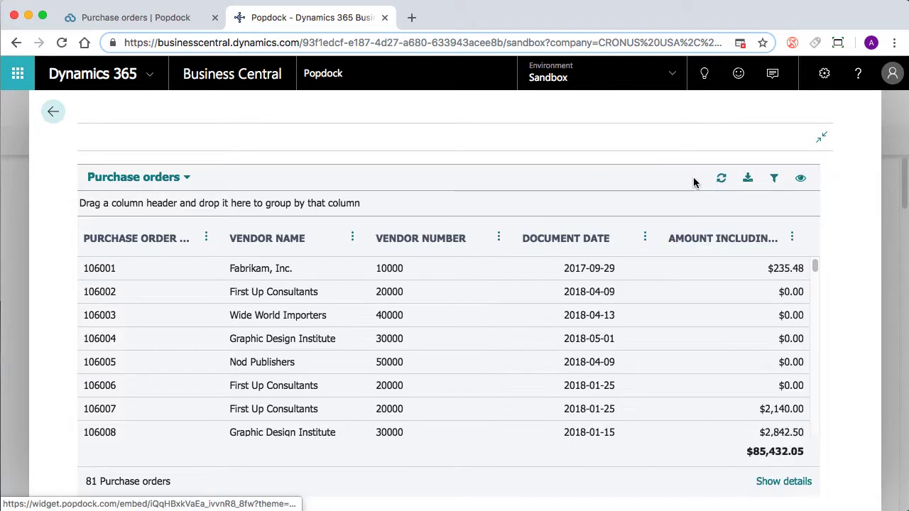
{"action": "left_click", "coordinate": [775, 177]}
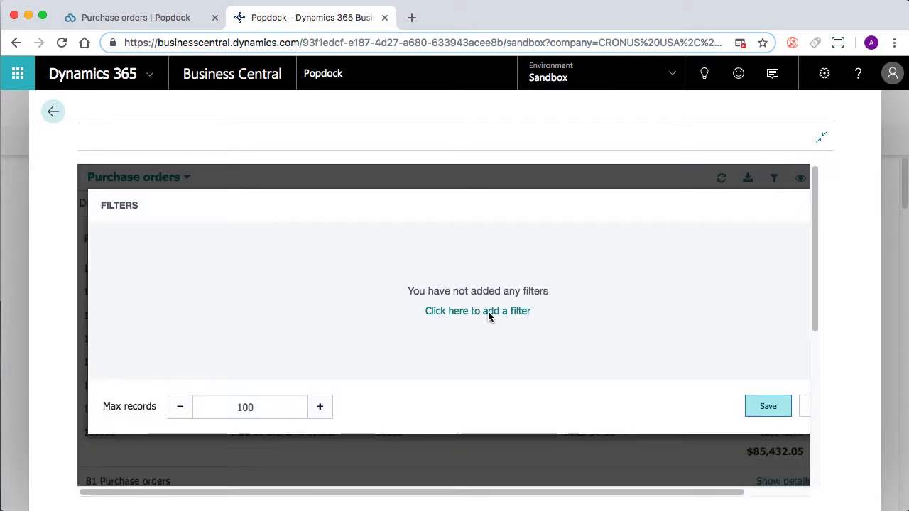
Step: Start adding a new filter to the embedded Purchase orders list
{"action": "left_click", "coordinate": [477, 311]}
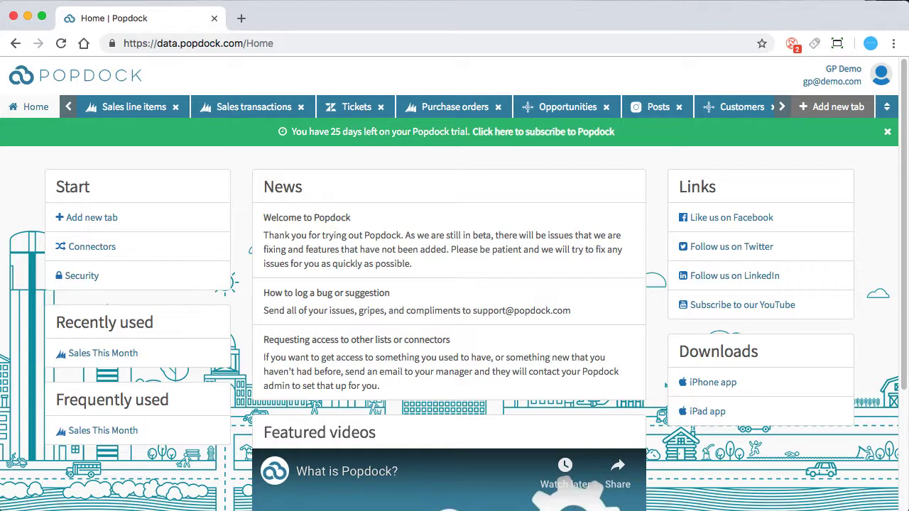
{"action": "mouse_move", "coordinate": [134, 107]}
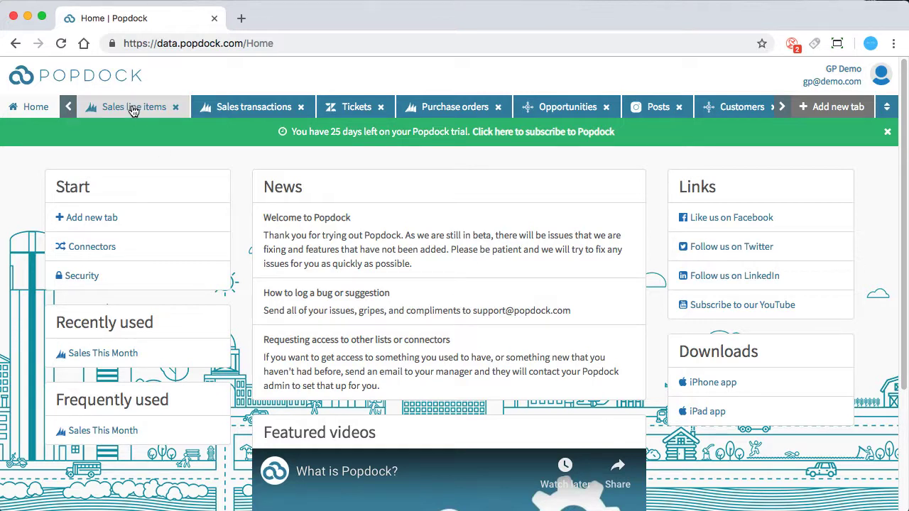
{"action": "left_click", "coordinate": [133, 106]}
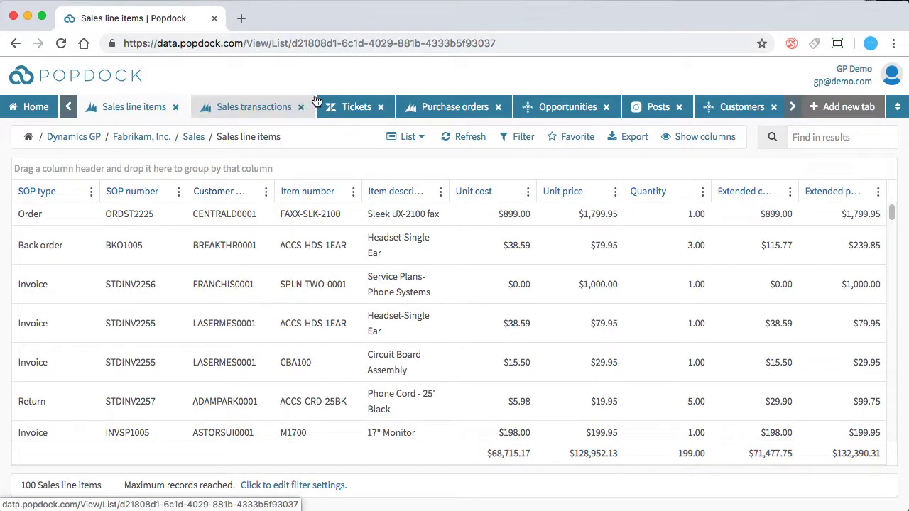
{"action": "left_click", "coordinate": [356, 106]}
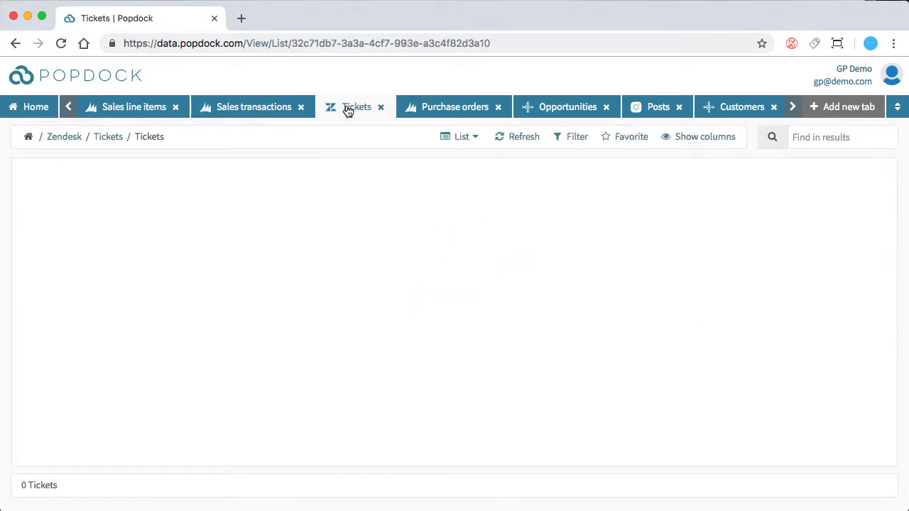
{"action": "left_click", "coordinate": [567, 106]}
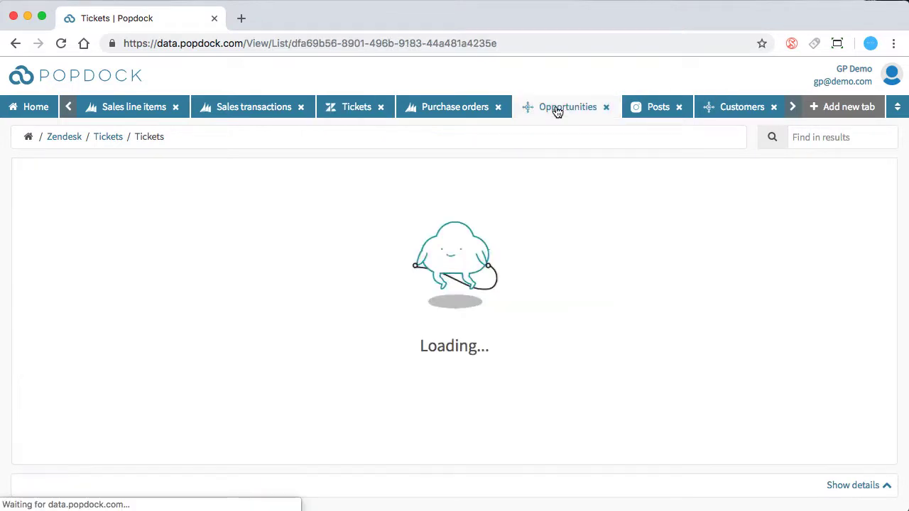
{"action": "left_click", "coordinate": [568, 106]}
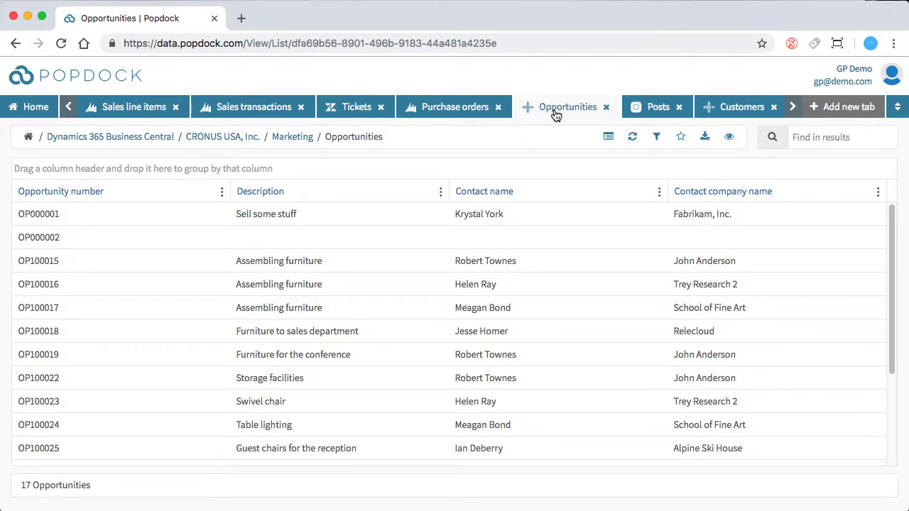
{"action": "scroll", "scroll_direction": "down", "scroll_amount": 3}
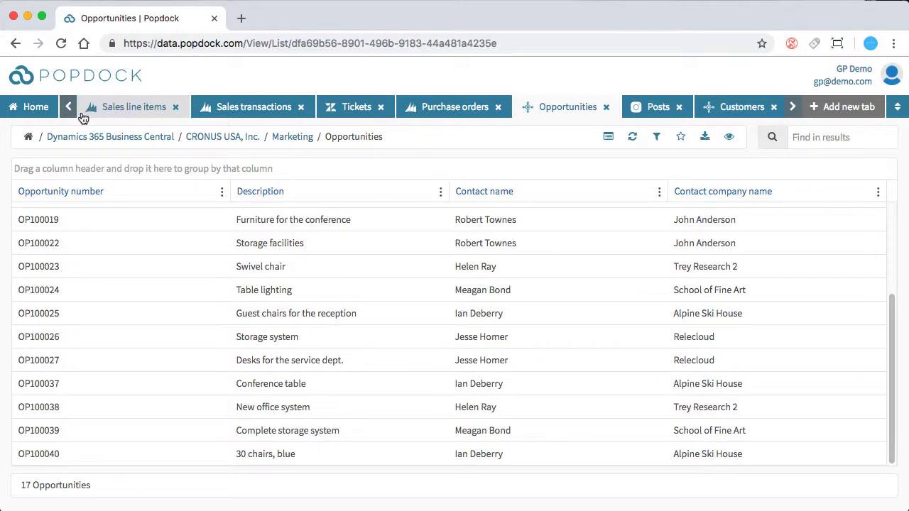
{"action": "left_click", "coordinate": [34, 107]}
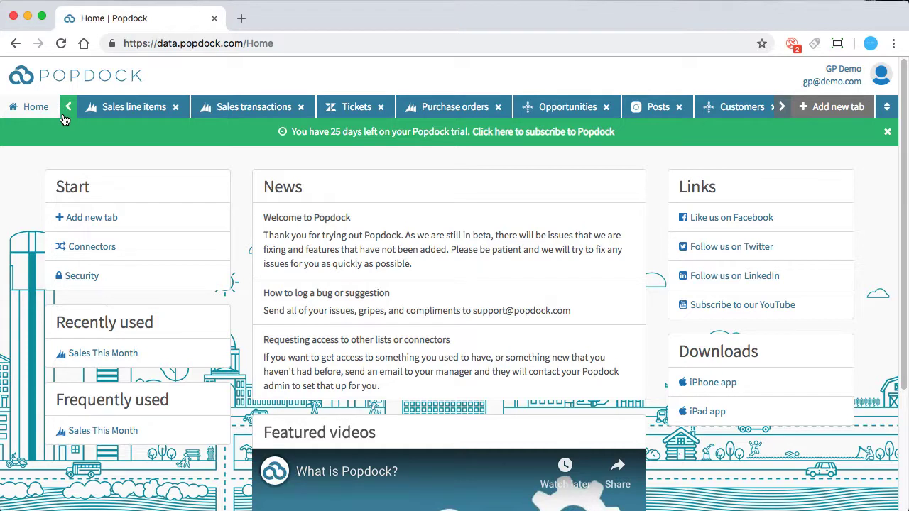
{"action": "mouse_move", "coordinate": [90, 145]}
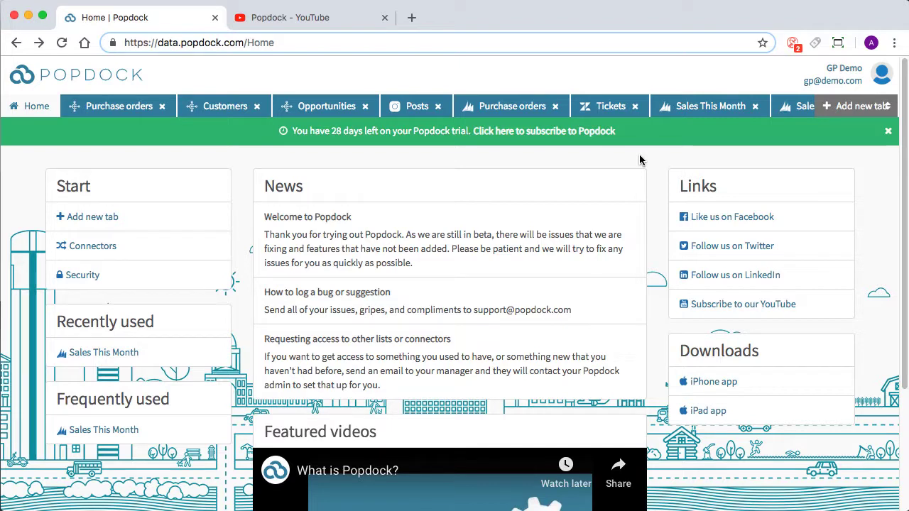
{"action": "mouse_move", "coordinate": [652, 174]}
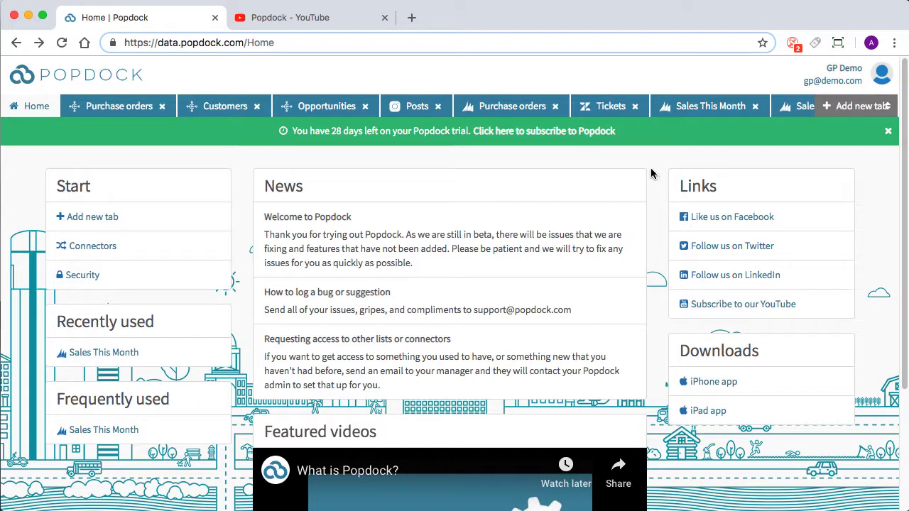
{"action": "mouse_move", "coordinate": [646, 172]}
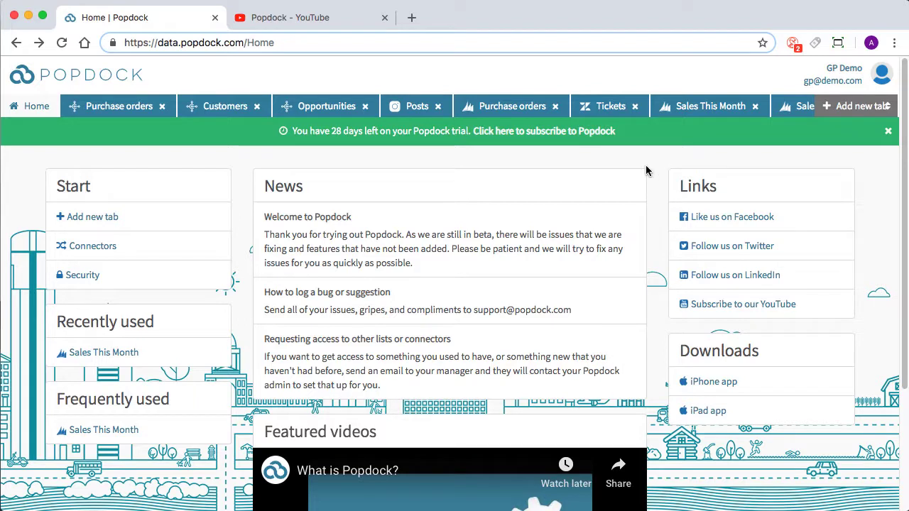
Step: View the Help page's Knowledge Base articles from the account menu
{"action": "left_click", "coordinate": [880, 74]}
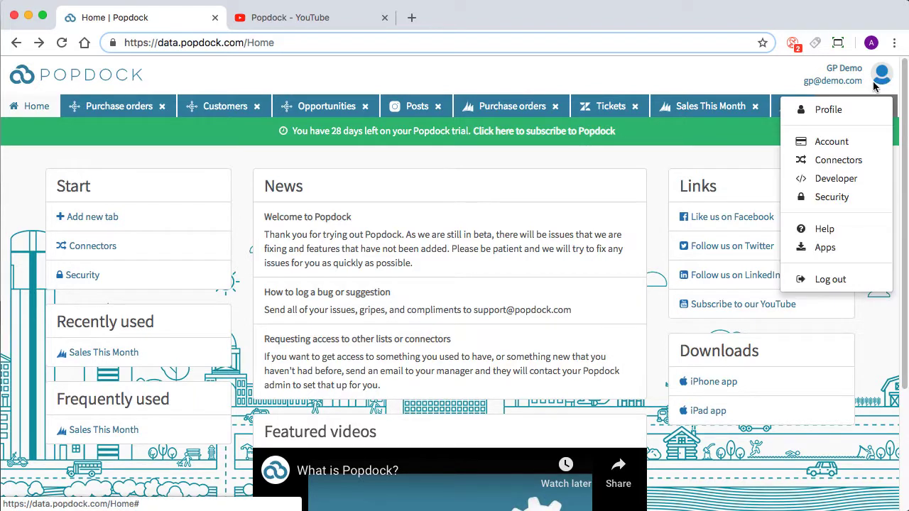
{"action": "left_click", "coordinate": [824, 228]}
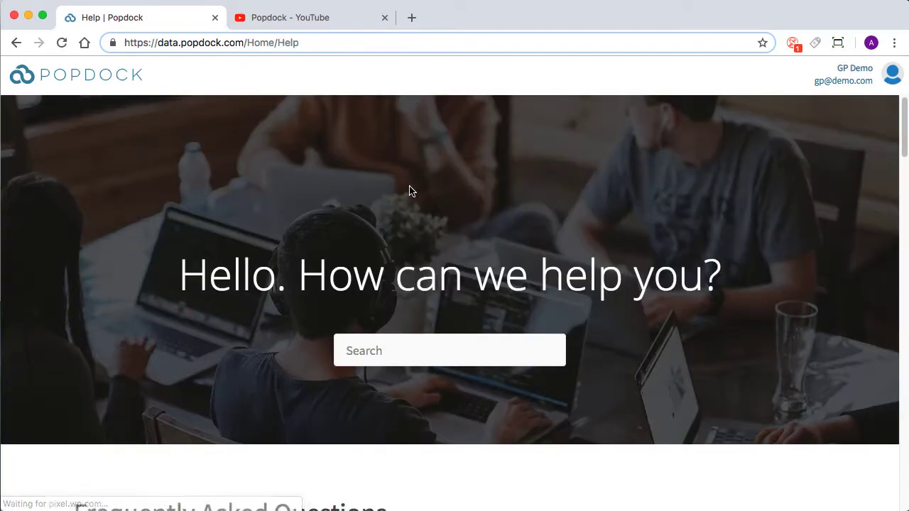
{"action": "scroll", "scroll_direction": "down", "scroll_amount": 3}
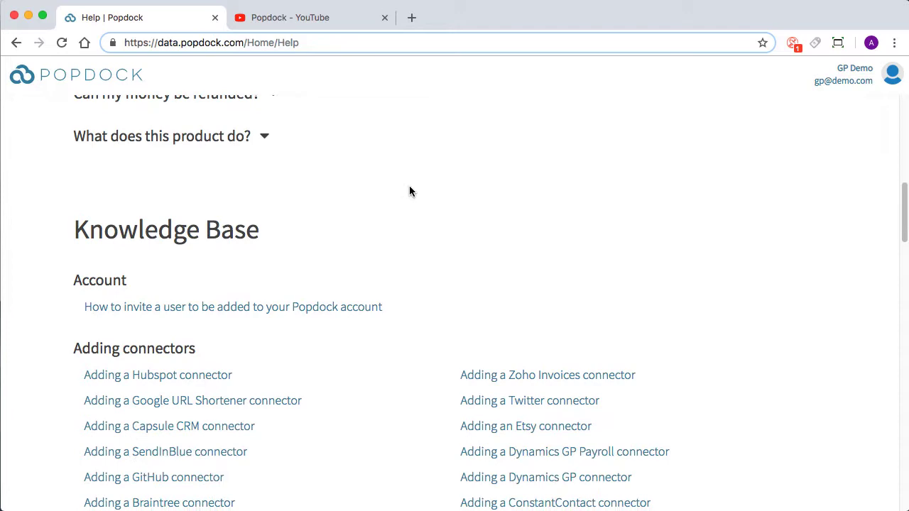
{"action": "scroll", "scroll_direction": "down", "scroll_amount": 3}
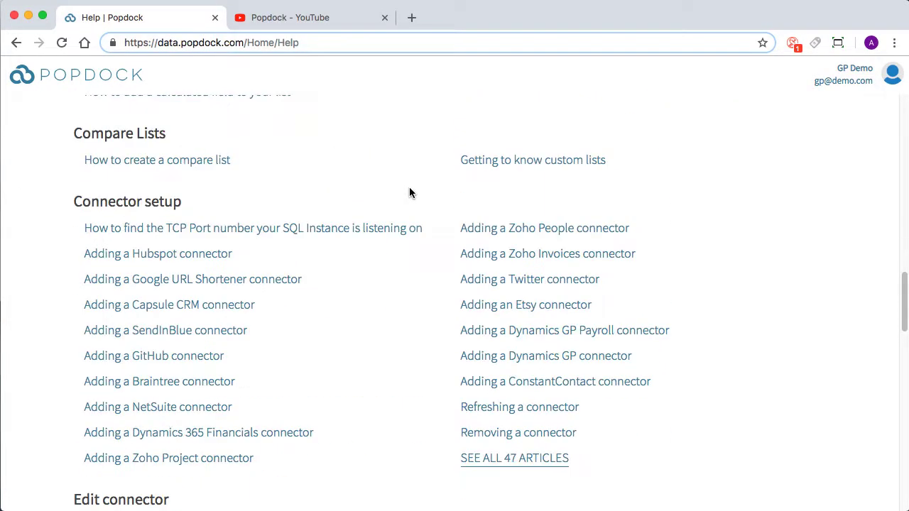
{"action": "scroll", "scroll_direction": "down", "scroll_amount": 3}
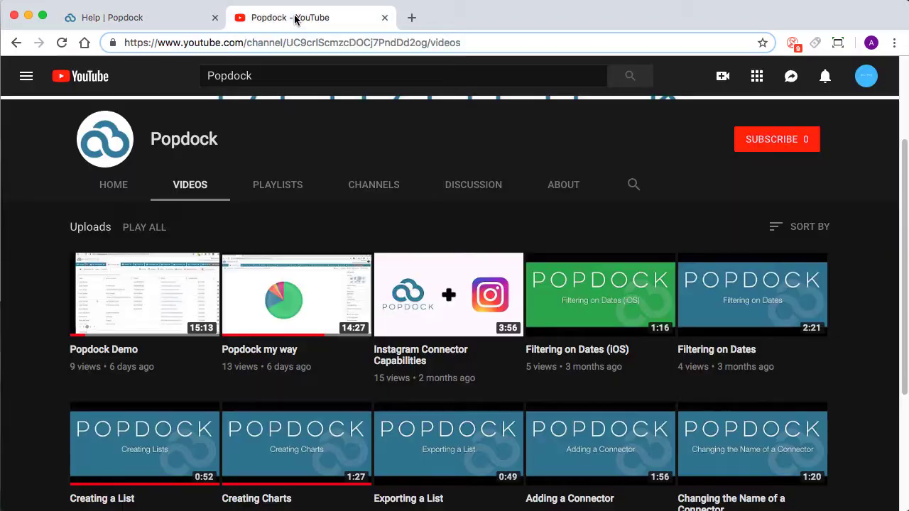
{"action": "mouse_move", "coordinate": [122, 284]}
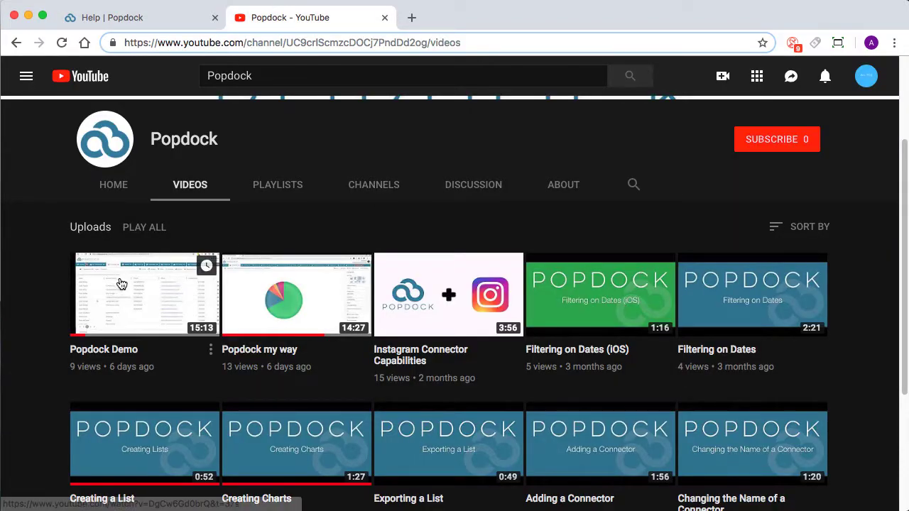
{"action": "mouse_move", "coordinate": [255, 225]}
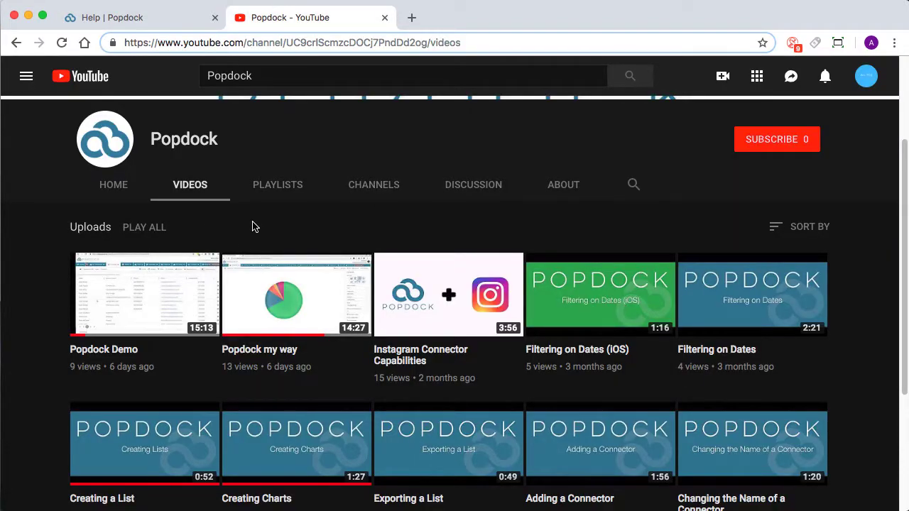
{"action": "mouse_move", "coordinate": [259, 230]}
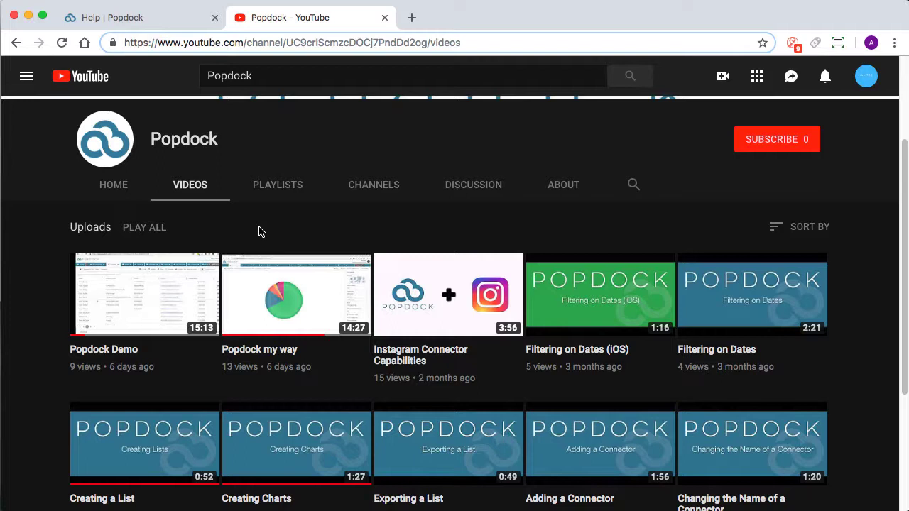